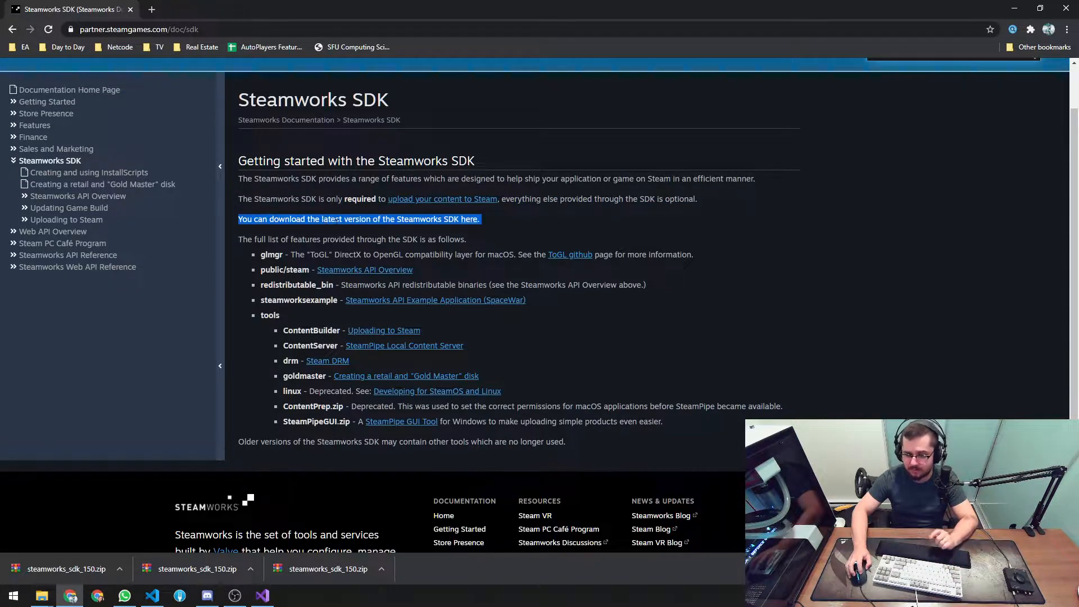
# - Download steamworks_sdk_150.zip from the Steamworks SDK page and open the downloaded archive
pyautogui.click(469, 218)
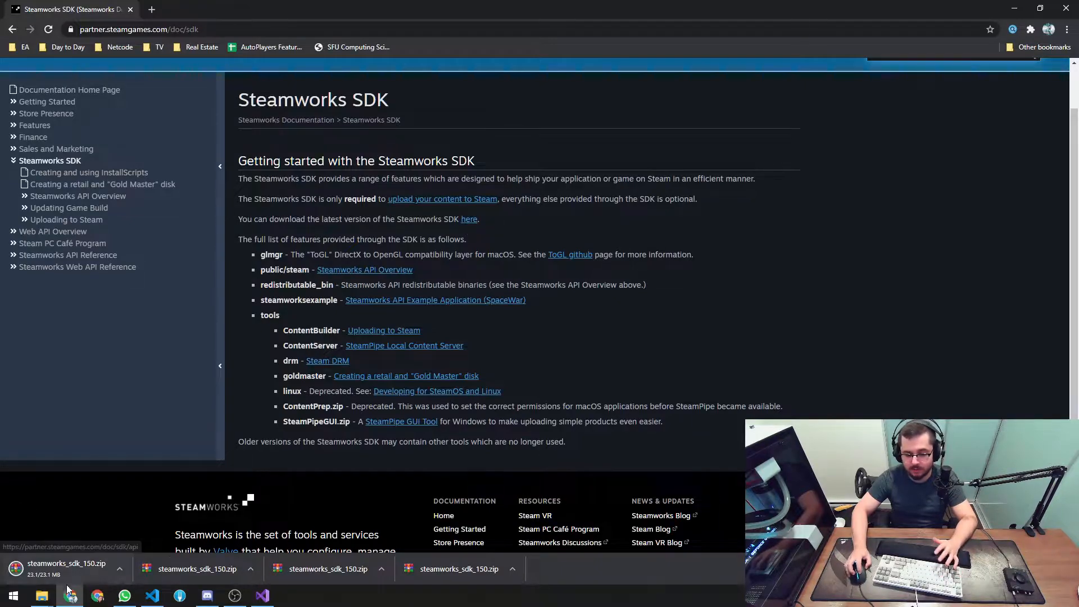
pyautogui.click(41, 595)
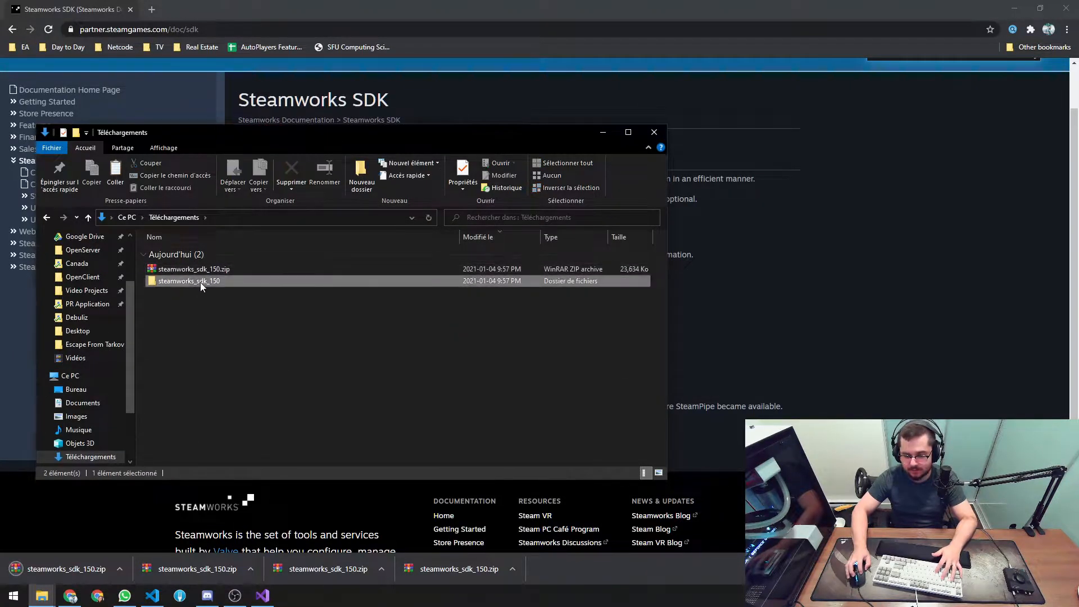
# - Browse into steamworks_sdk_150/sdk/public and copy the steam header folder
pyautogui.doubleClick(189, 281)
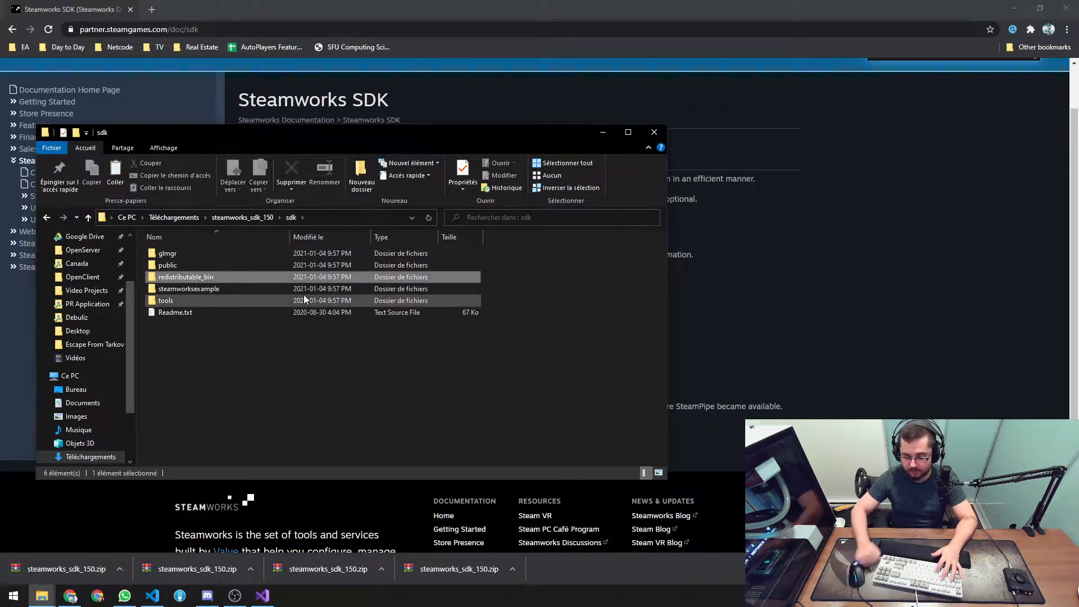
pyautogui.doubleClick(168, 265)
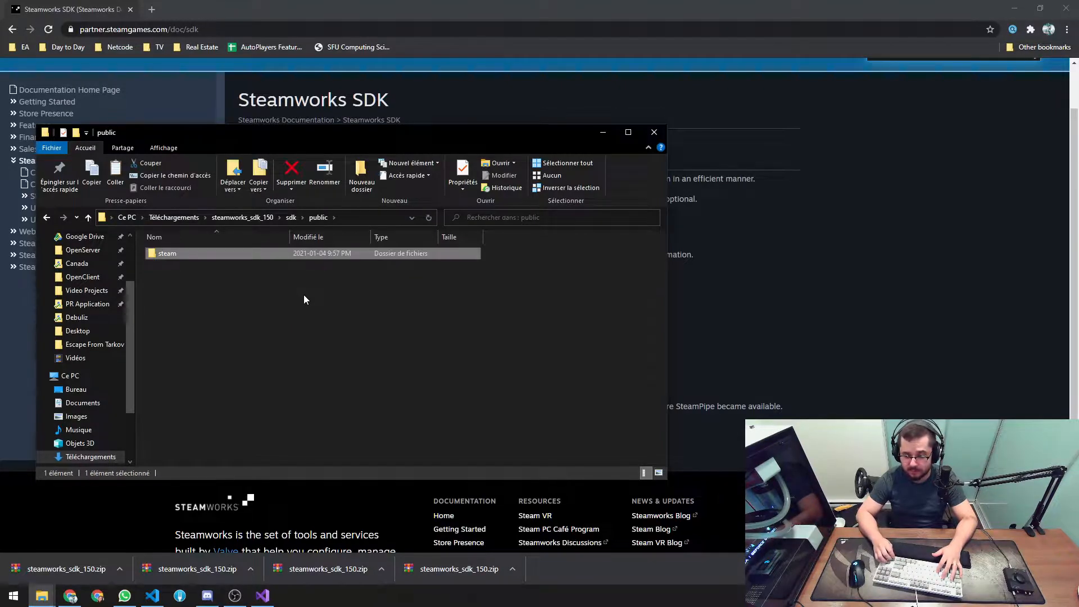
pyautogui.doubleClick(168, 252)
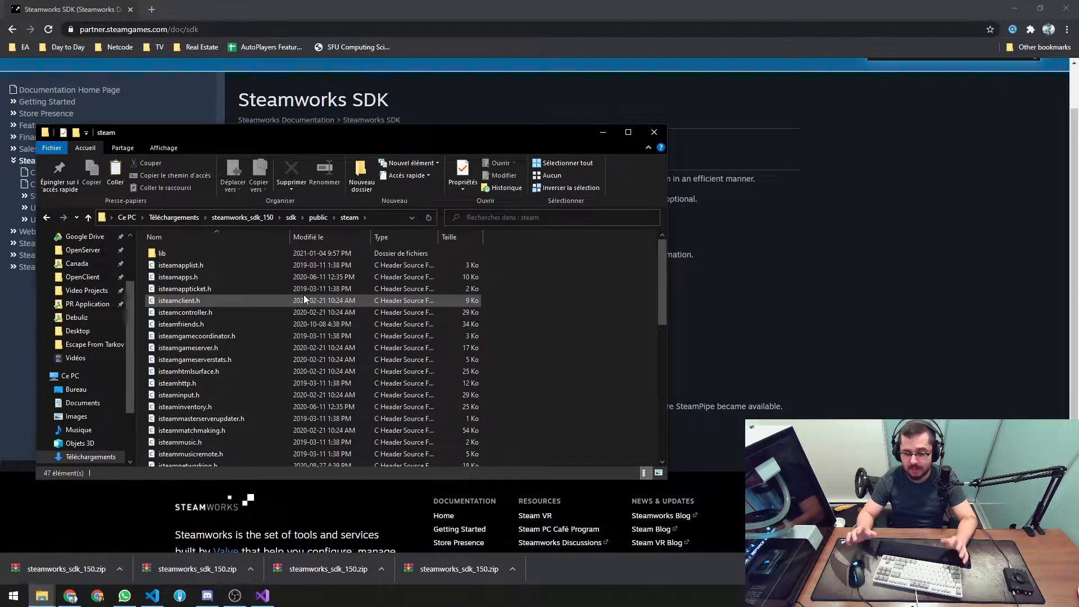
pyautogui.scroll(-3)
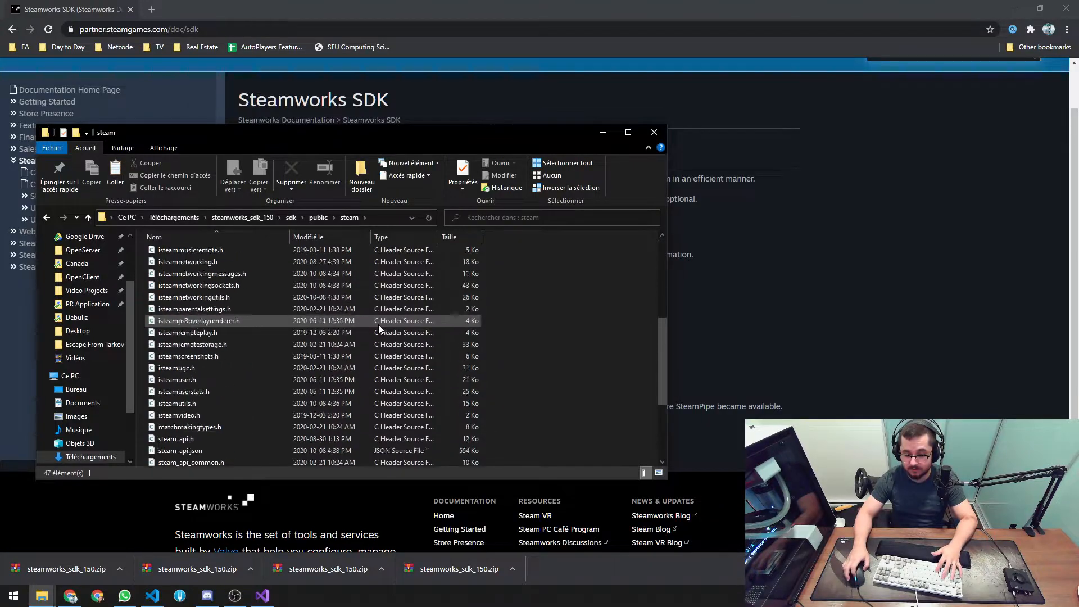
pyautogui.click(87, 217)
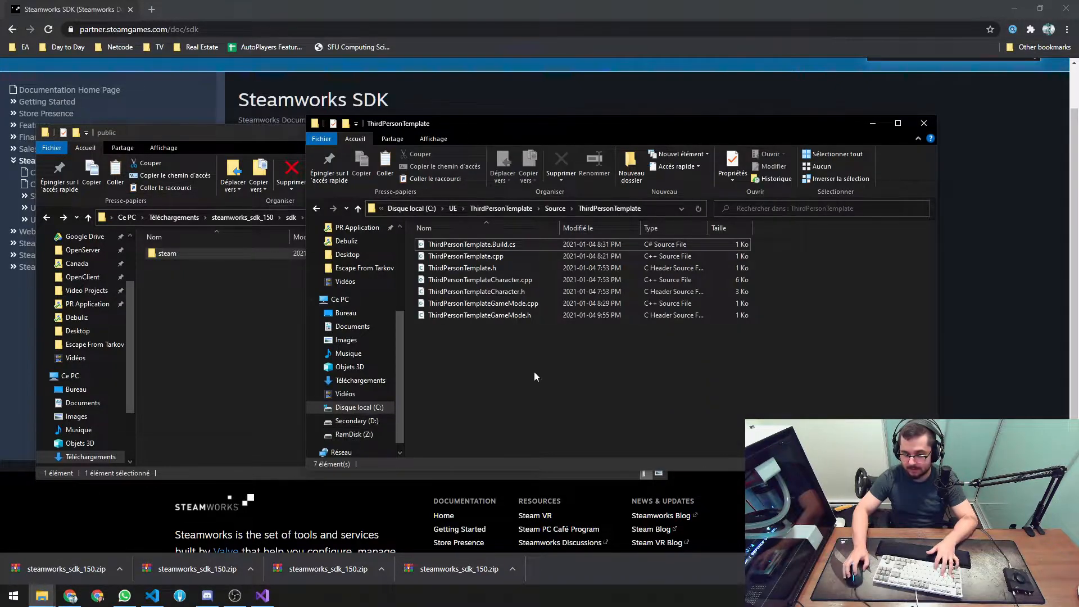
# - Paste the steam folder into C:\UE\ThirdPersonTemplate\Source\ThirdPersonTemplate
pyautogui.click(554, 208)
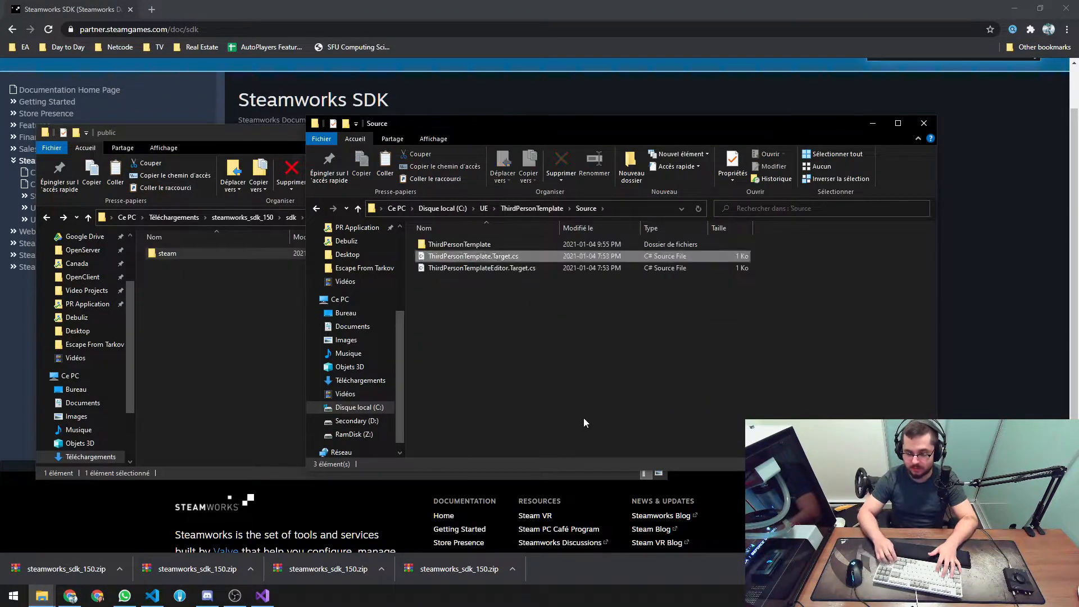
pyautogui.doubleClick(459, 244)
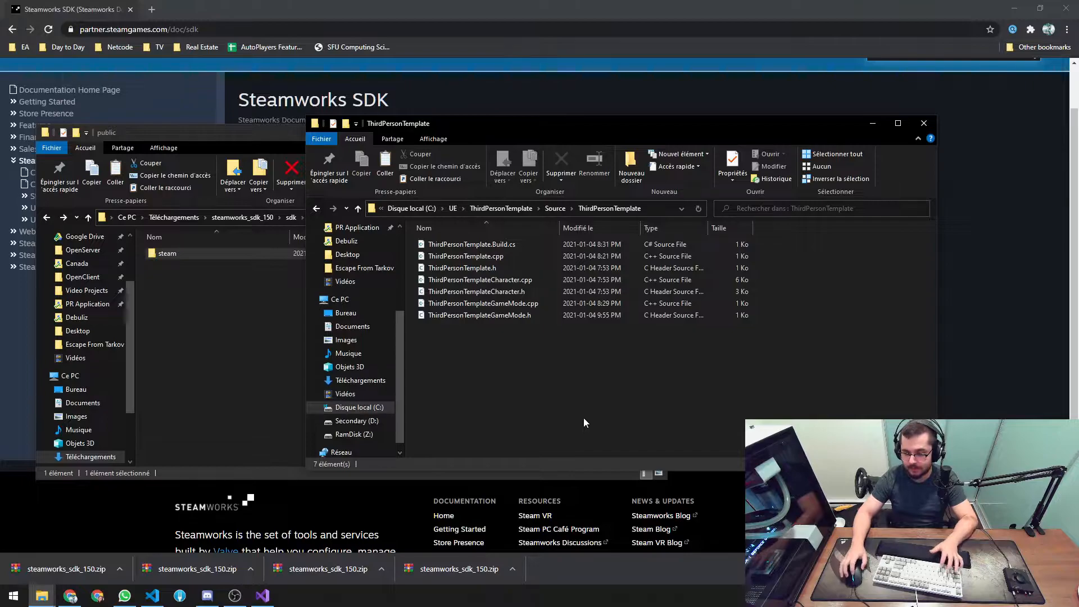
pyautogui.click(629, 169)
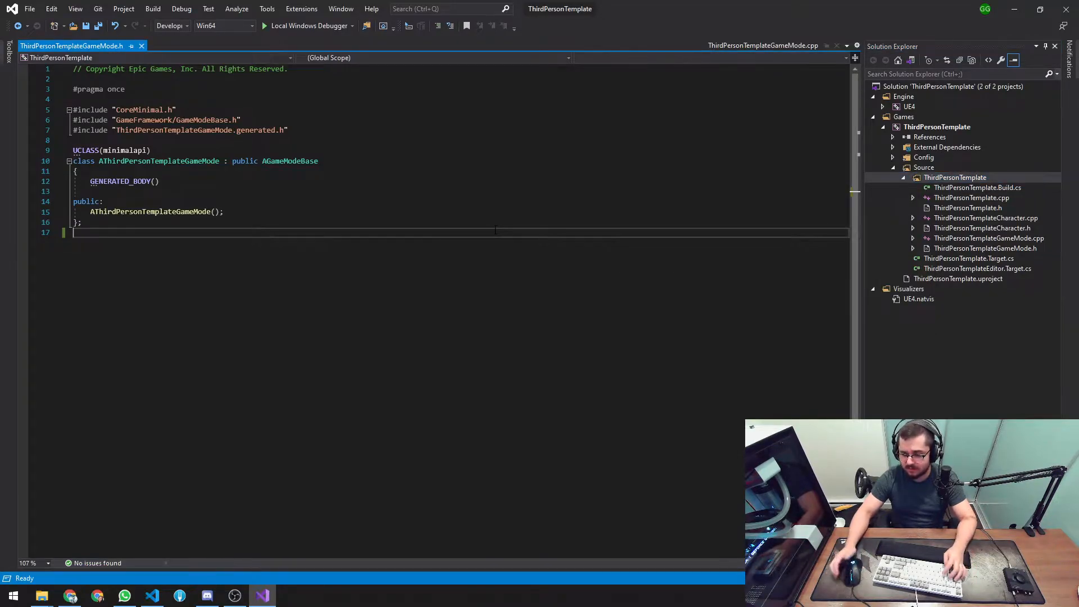
pyautogui.click(1066, 10)
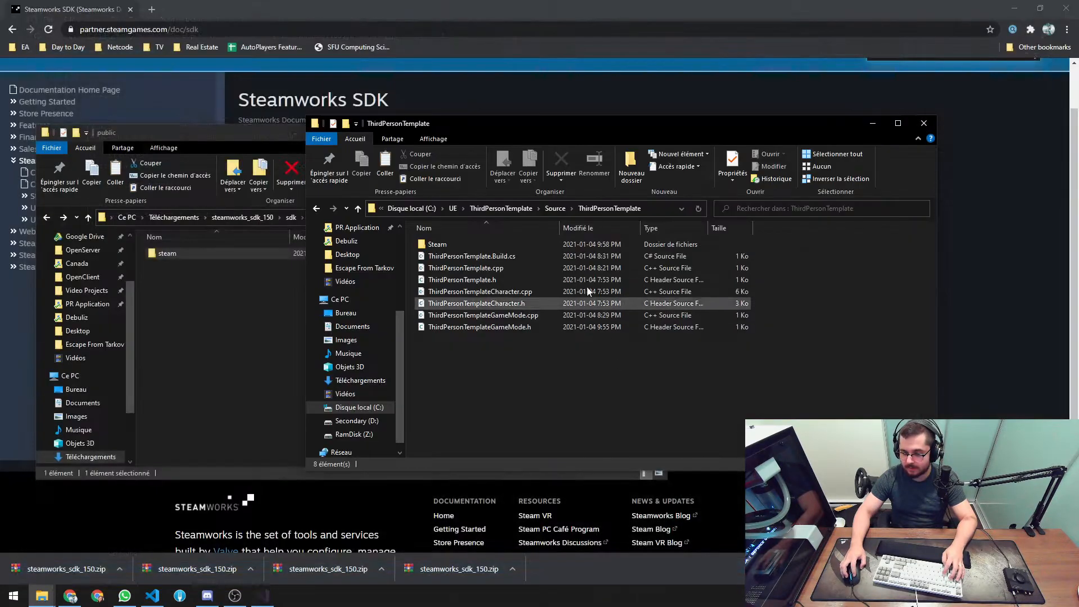
# - Generate Visual Studio project files from ThirdPersonTemplate.uproject and open ThirdPersonTemplate.sln
pyautogui.click(500, 208)
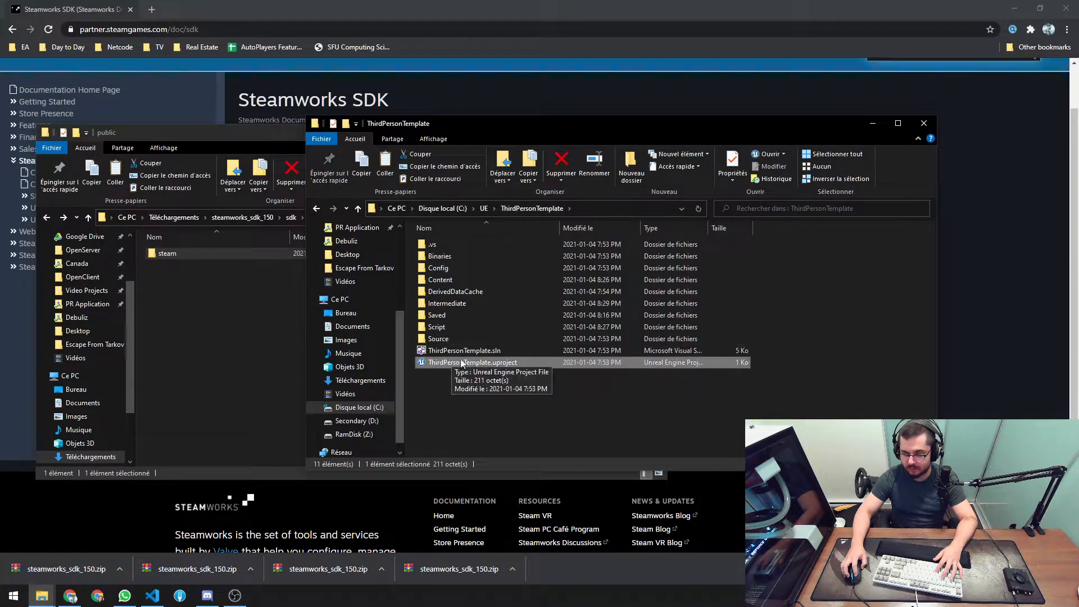
pyautogui.rightClick(472, 362)
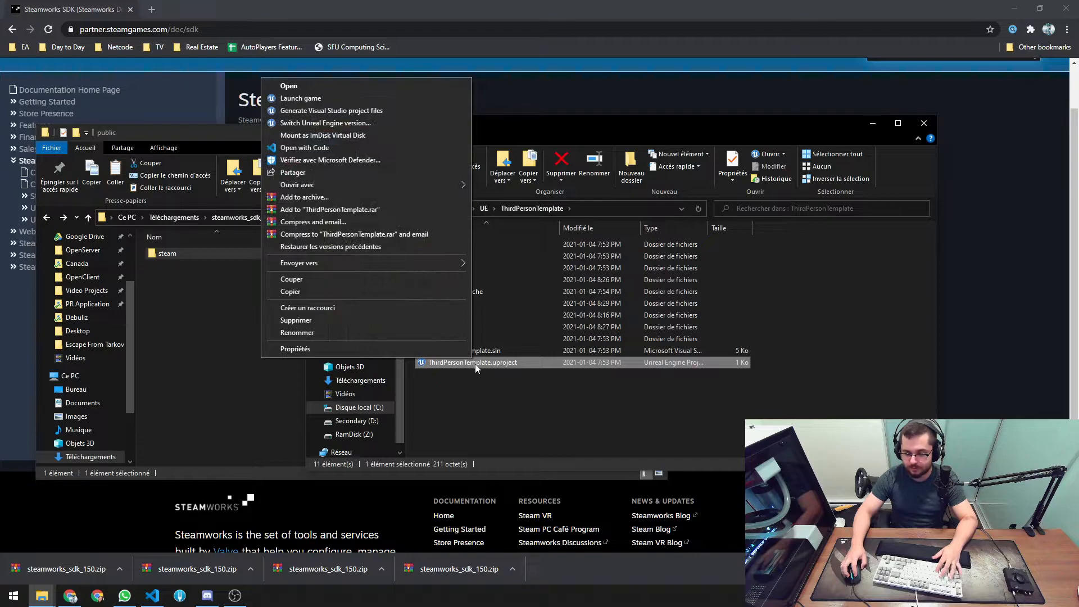
pyautogui.moveTo(331, 110)
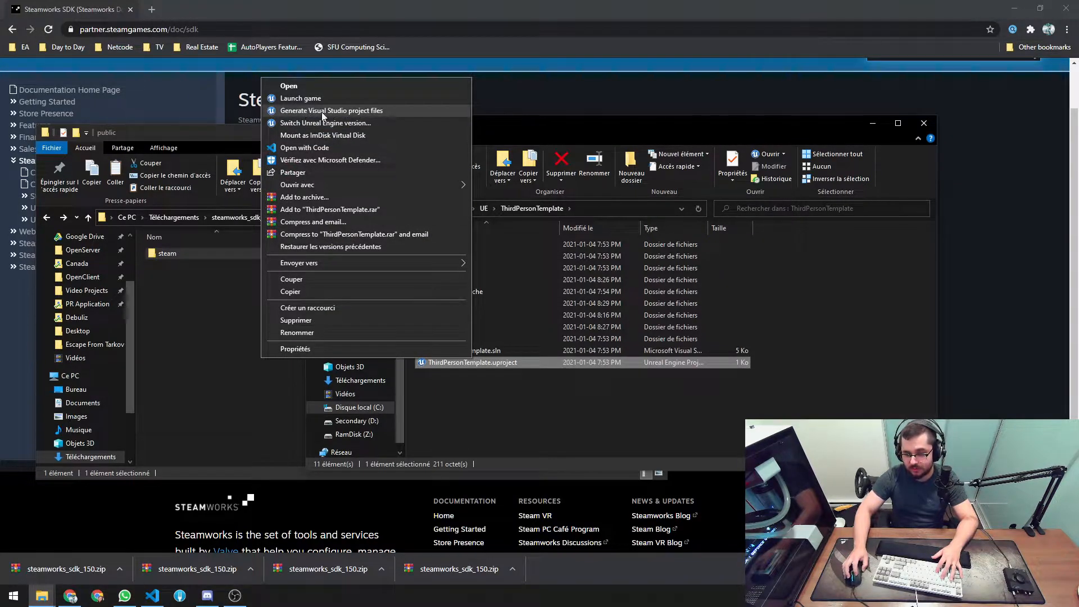
pyautogui.click(331, 110)
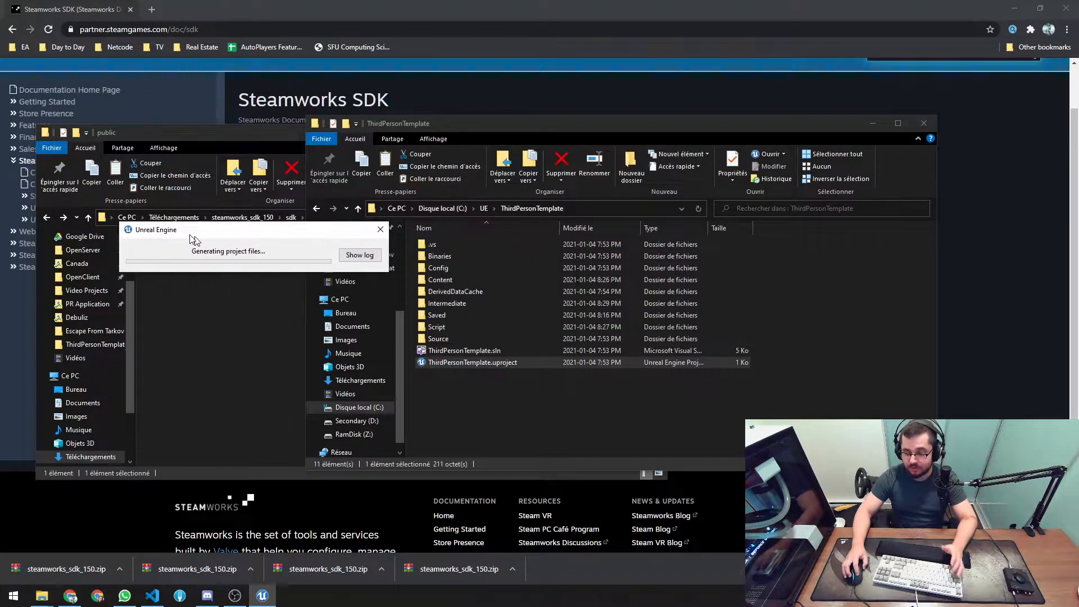
pyautogui.click(359, 255)
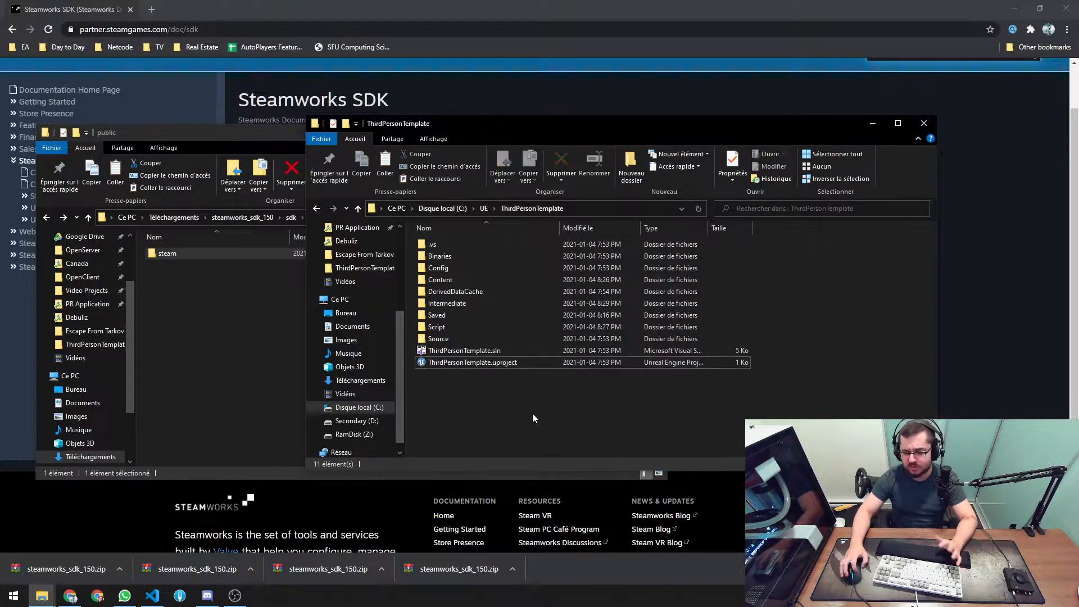
pyautogui.doubleClick(463, 350)
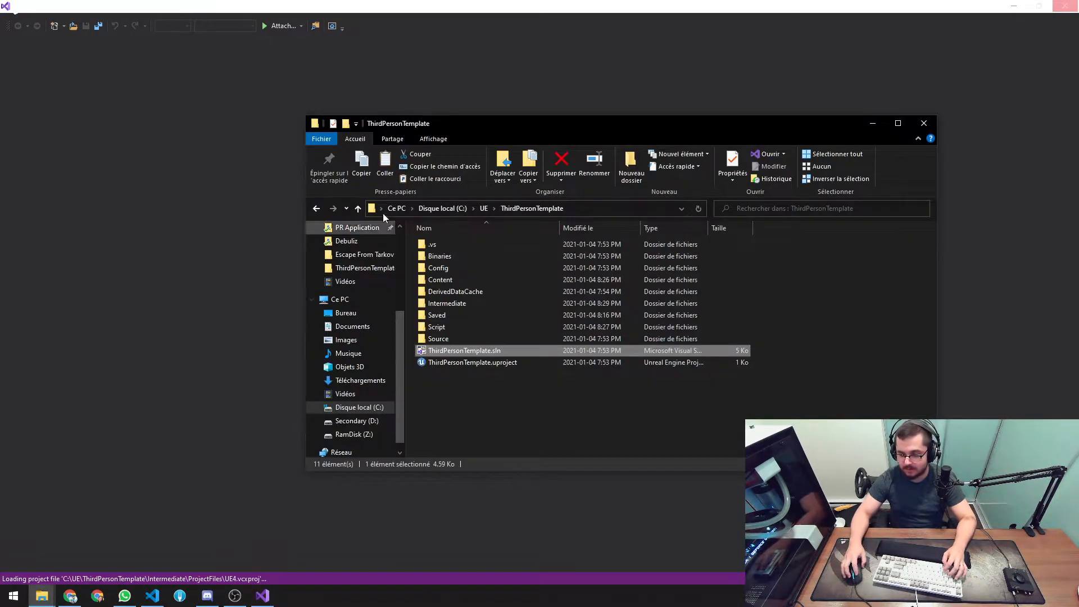
# - Load the solution, expand the Steam headers folder, and edit ThirdPersonTemplateGameMode.h's includes
pyautogui.doubleClick(464, 350)
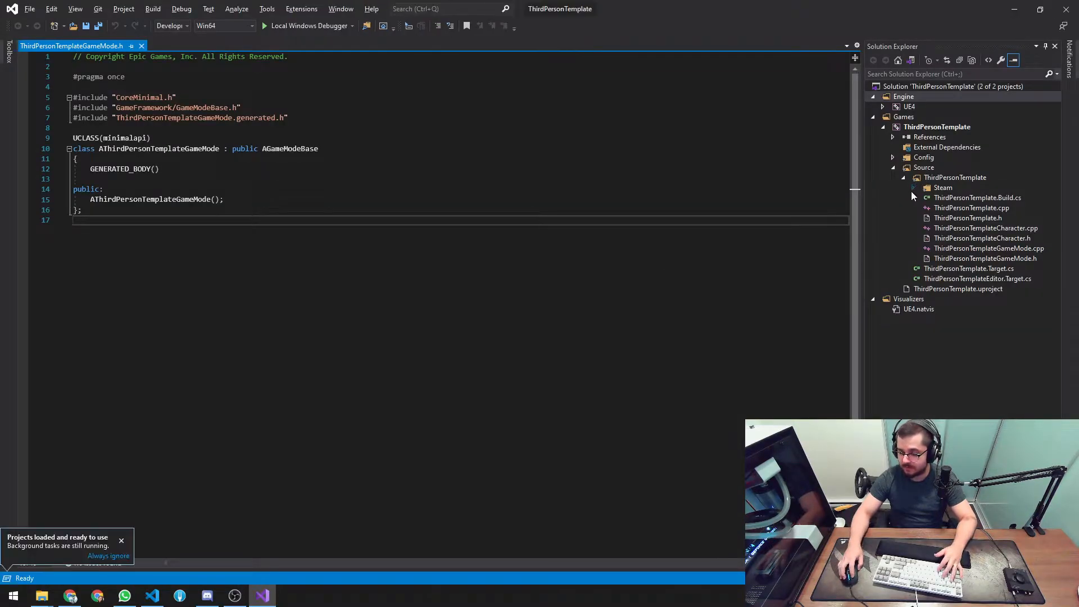
pyautogui.click(912, 187)
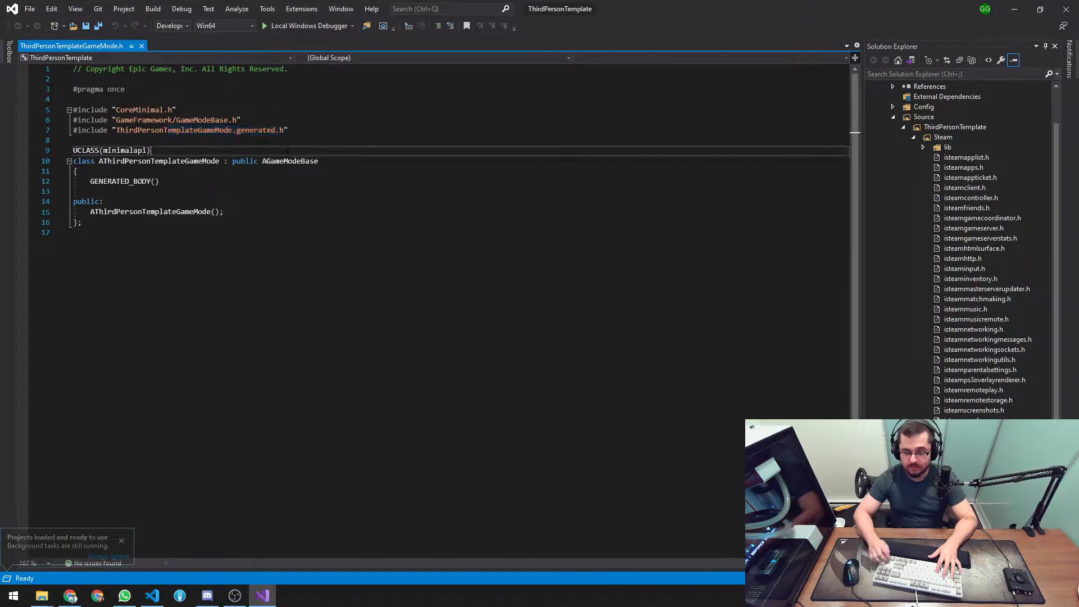
pyautogui.click(935, 126)
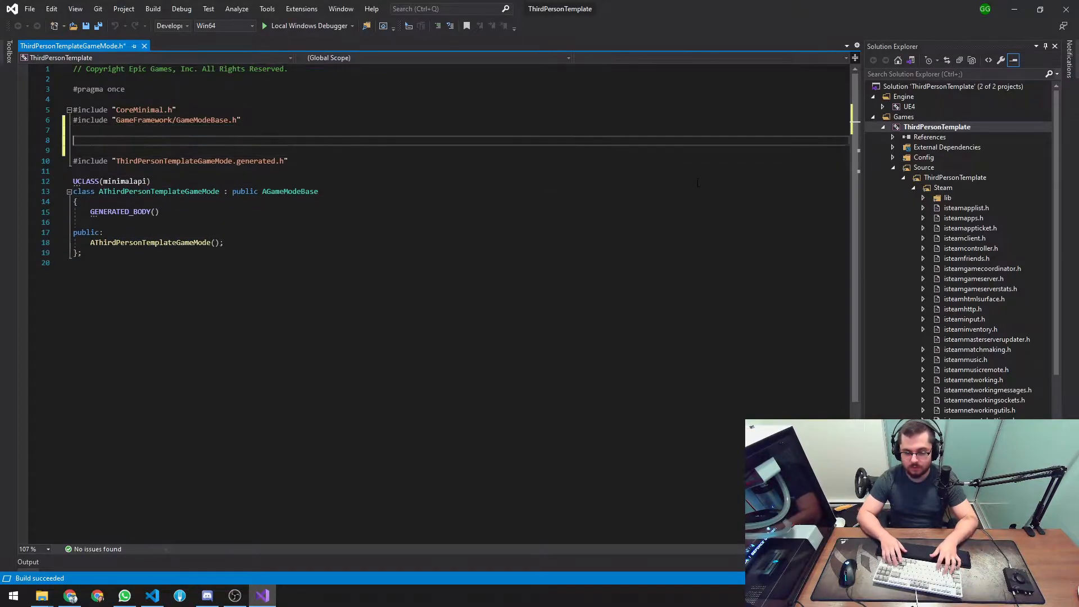
# - Add #include "Steam/steam_api.h" to the game mode header and build ThirdPersonTemplate
pyautogui.write('#include "Steam/steam_api.h"')
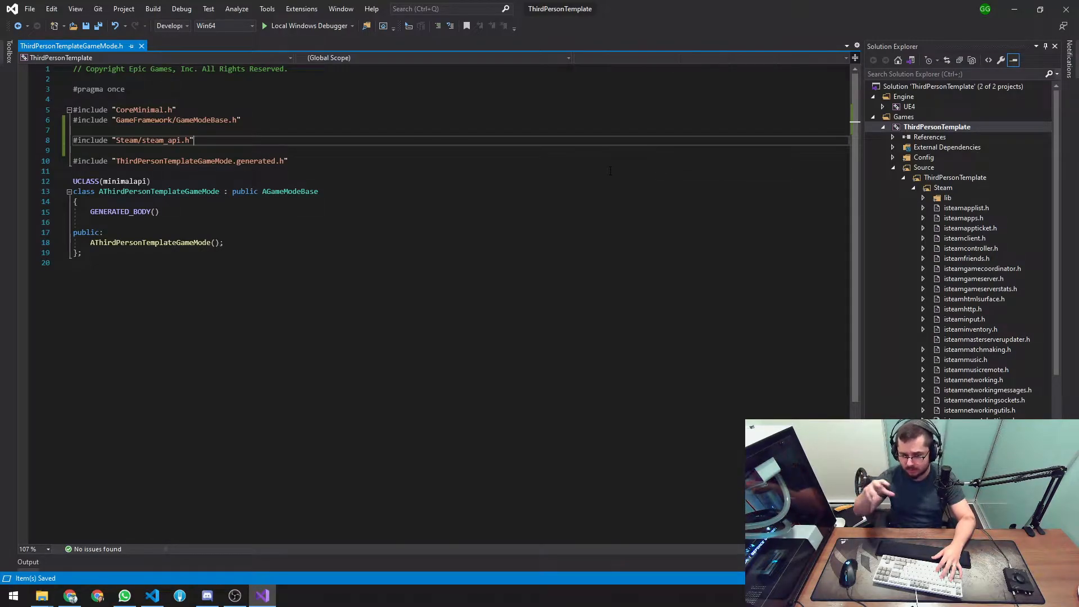
pyautogui.rightClick(937, 127)
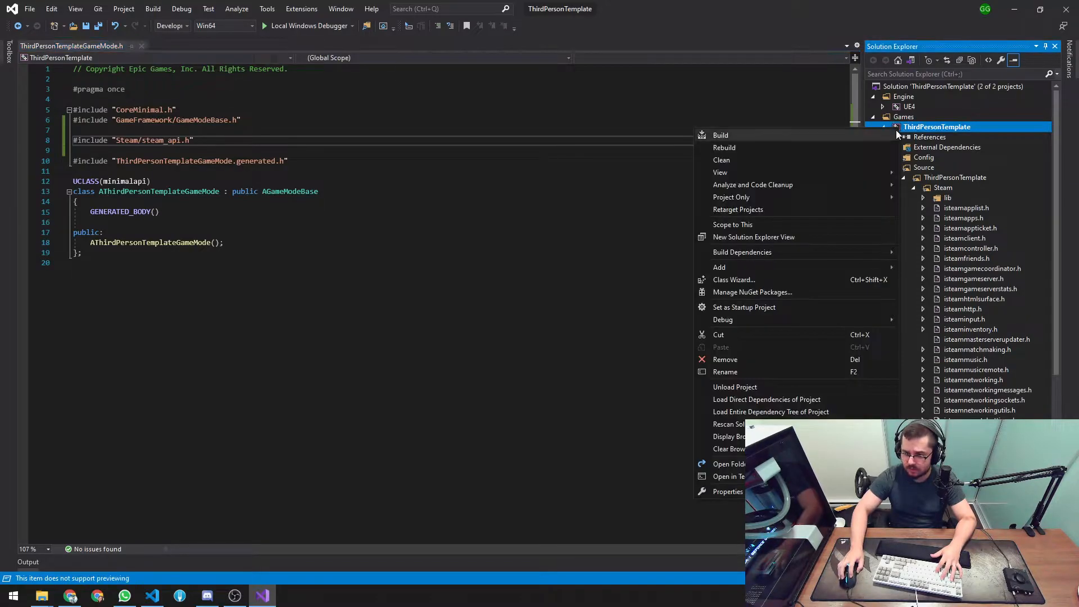
pyautogui.click(720, 135)
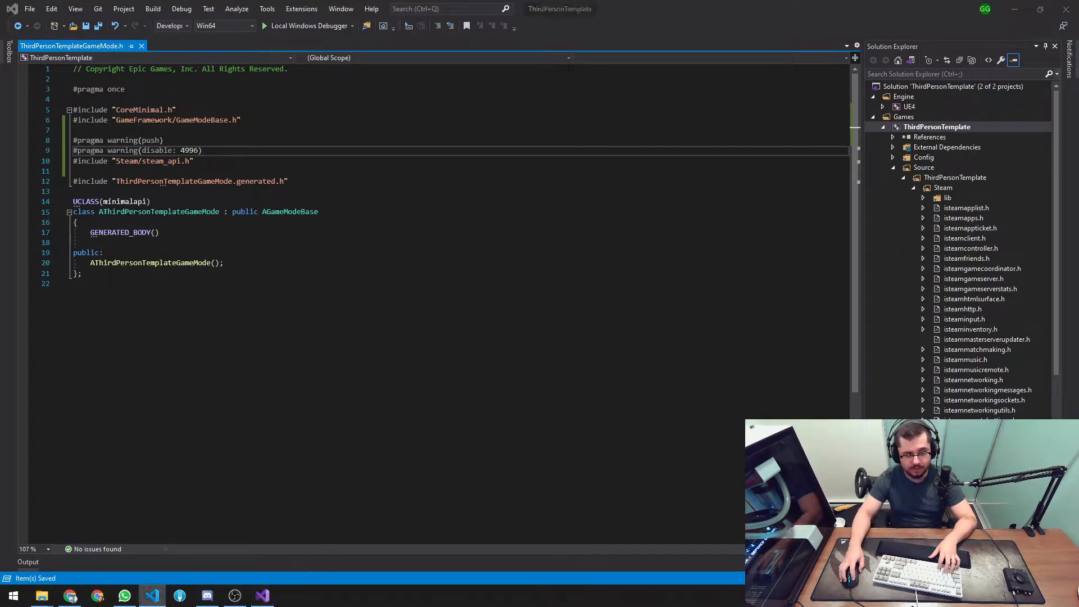
# - Add #pragma warning(pop) after the Steam include and rebuild the ThirdPersonTemplate project
pyautogui.write('#pragma warning(pop)')
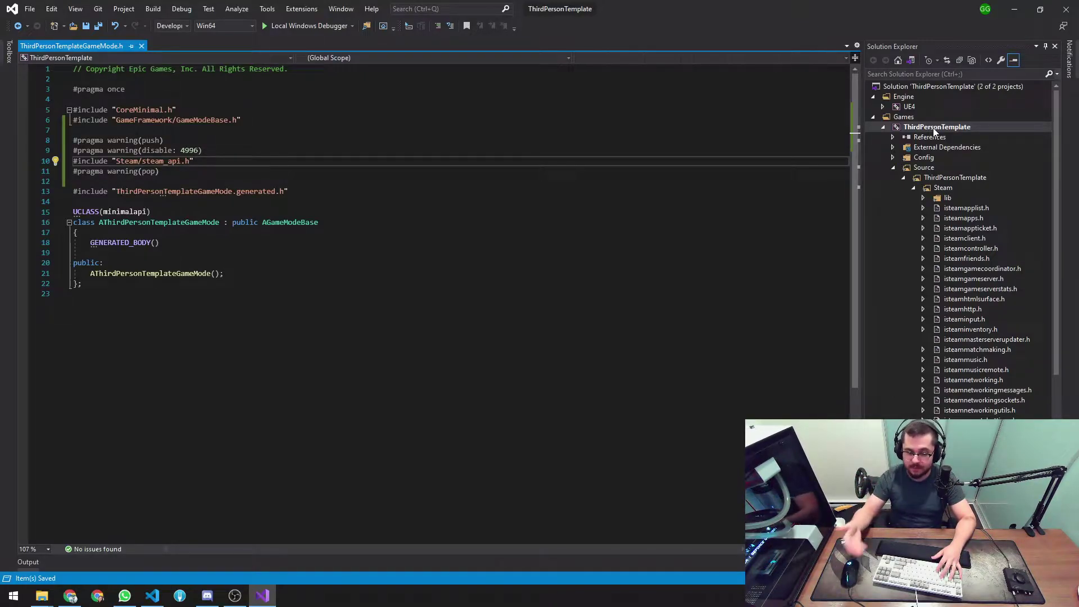
pyautogui.rightClick(937, 126)
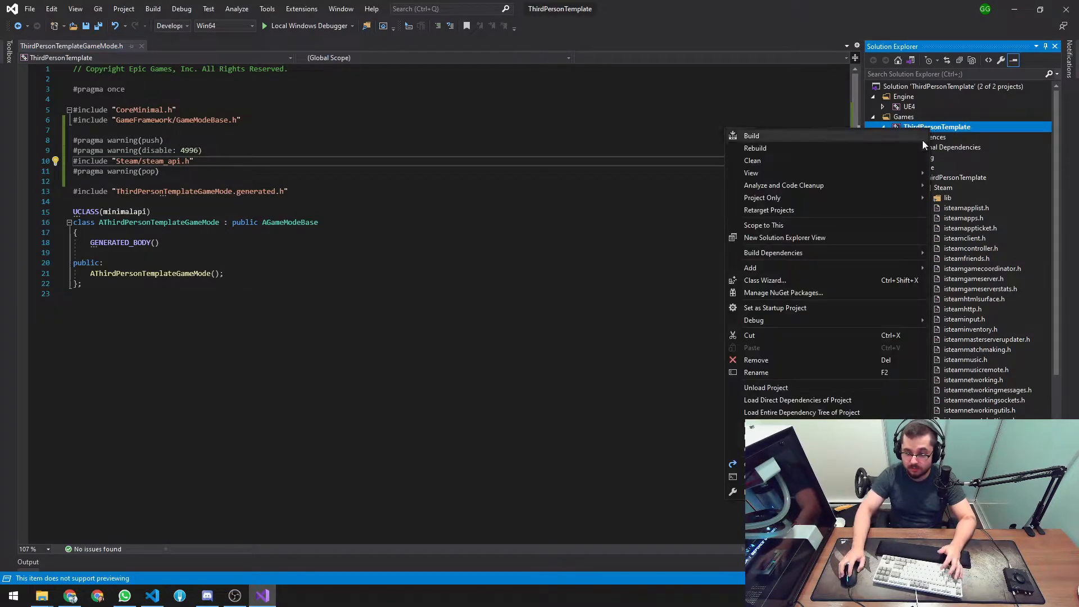
pyautogui.click(751, 135)
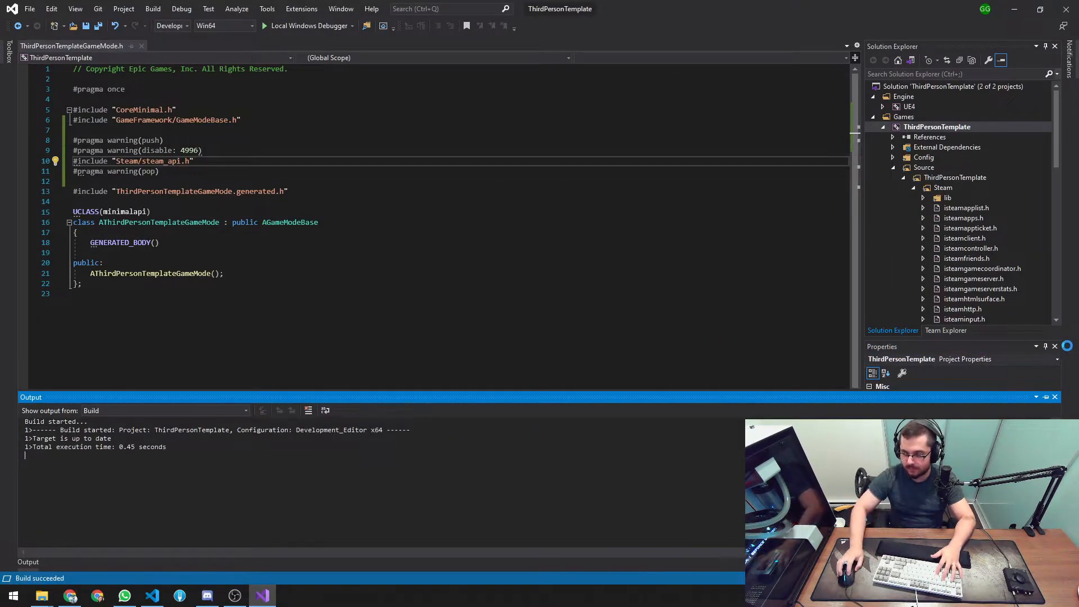
pyautogui.click(307, 26)
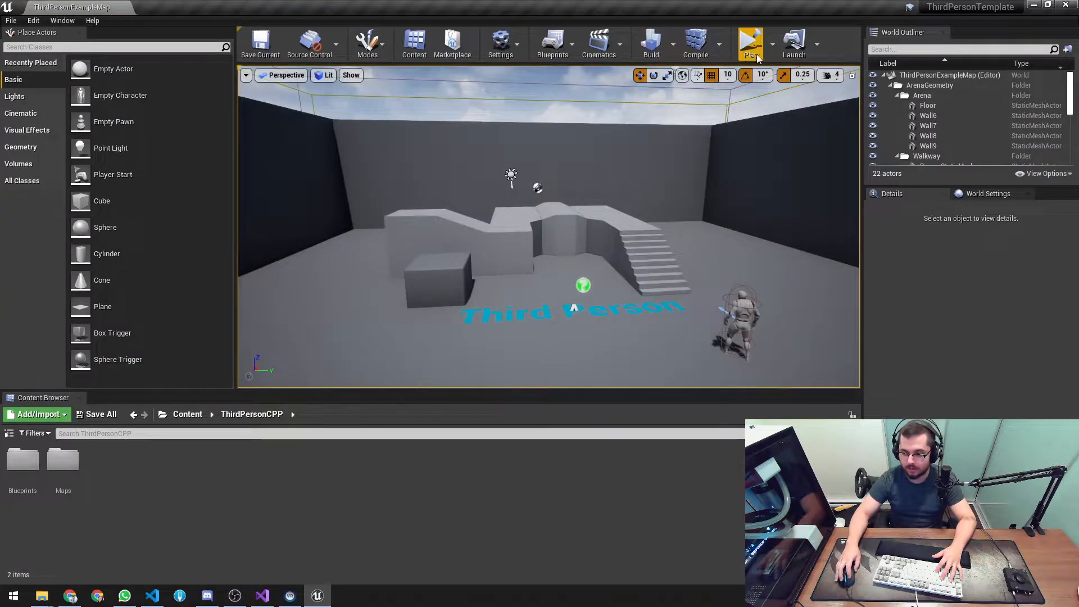
# - Play ThirdPersonExampleMap in the editor, move the character, then stop the session
pyautogui.click(749, 42)
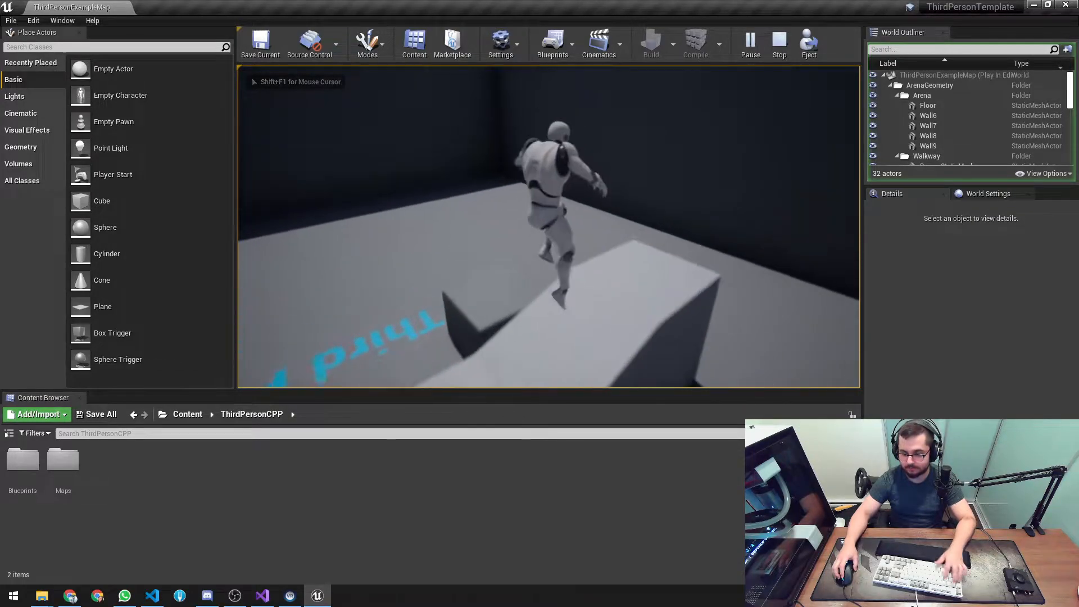
pyautogui.click(260, 596)
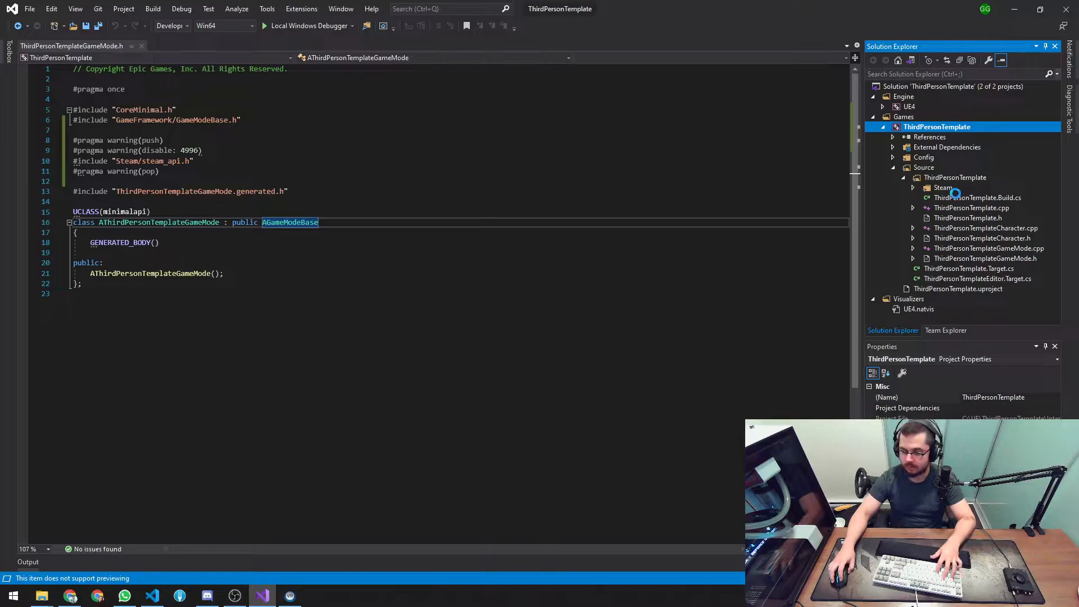
# - Declare 'protected: virtual void BeginPlay() override;' in the header and open ThirdPersonTemplate.Build.cs
pyautogui.click(978, 197)
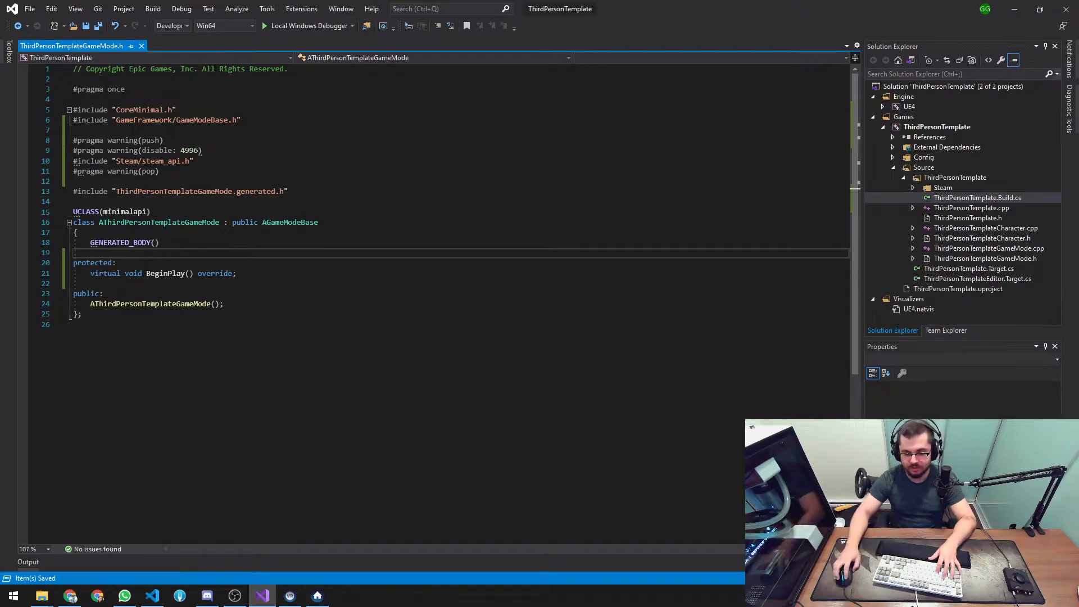
pyautogui.doubleClick(215, 273)
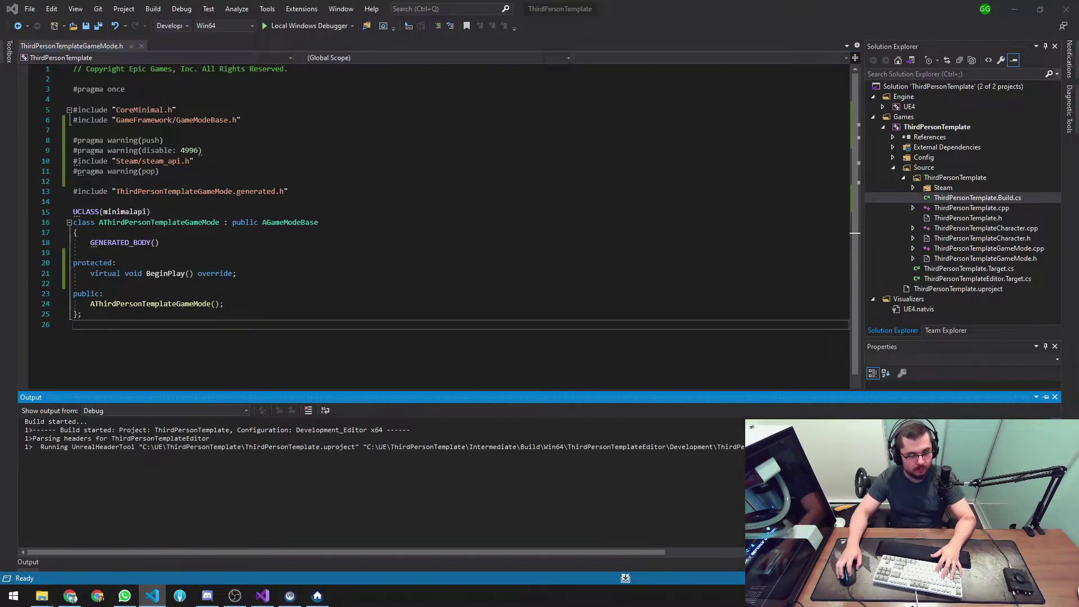
# - Decline running the last successful build after the BeginPlay build errors
pyautogui.click(165, 410)
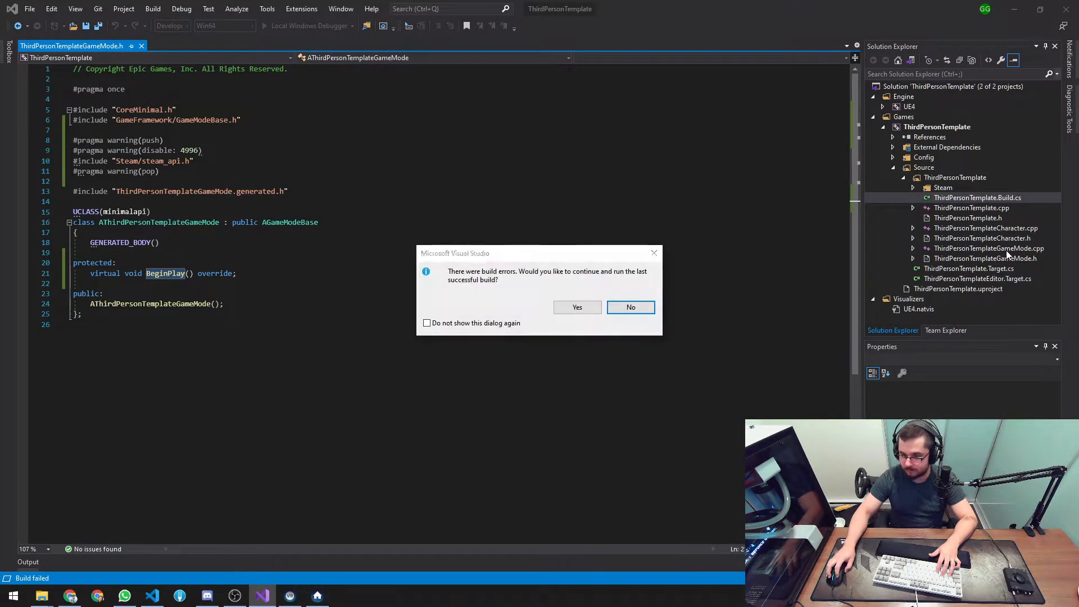
pyautogui.click(629, 307)
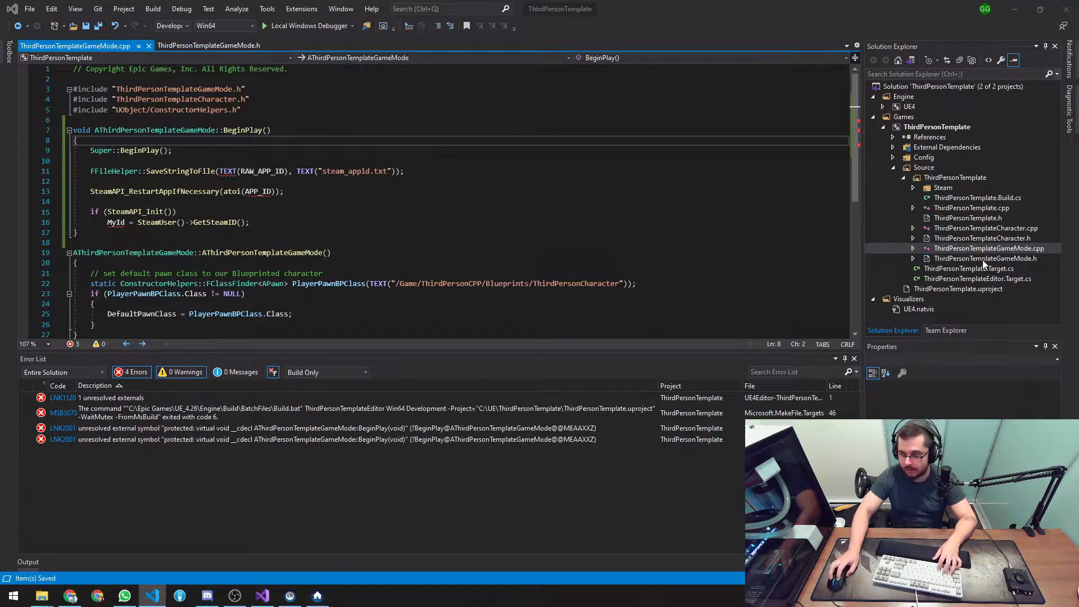
# - Add #define RAW_APP_ID "480", a static APP_ID constant and a CSteamID MyId member
pyautogui.click(208, 45)
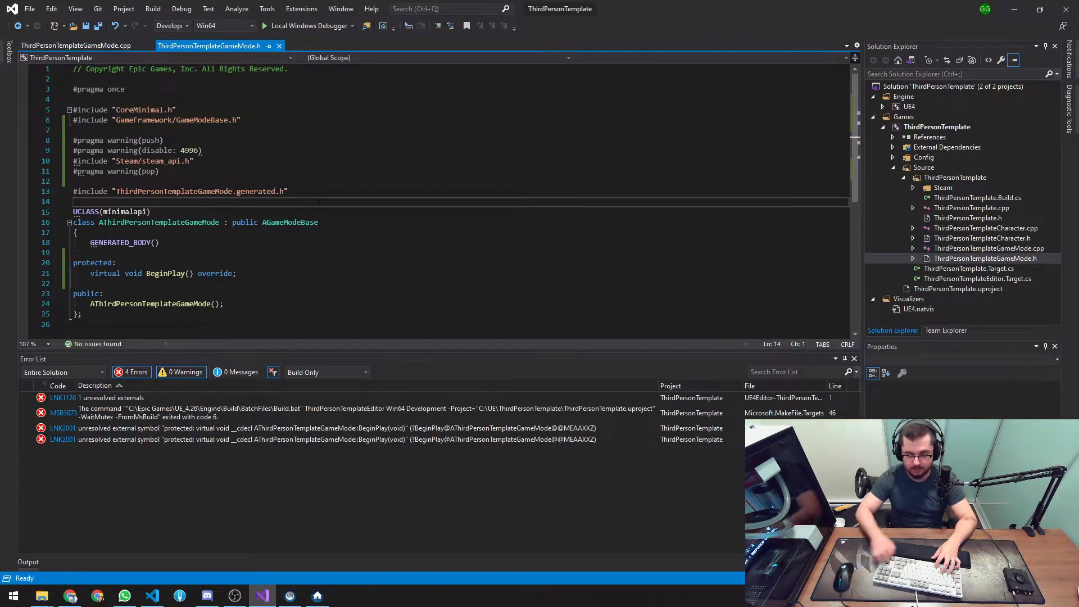
pyautogui.write('#define RAW_APP_ID "480"')
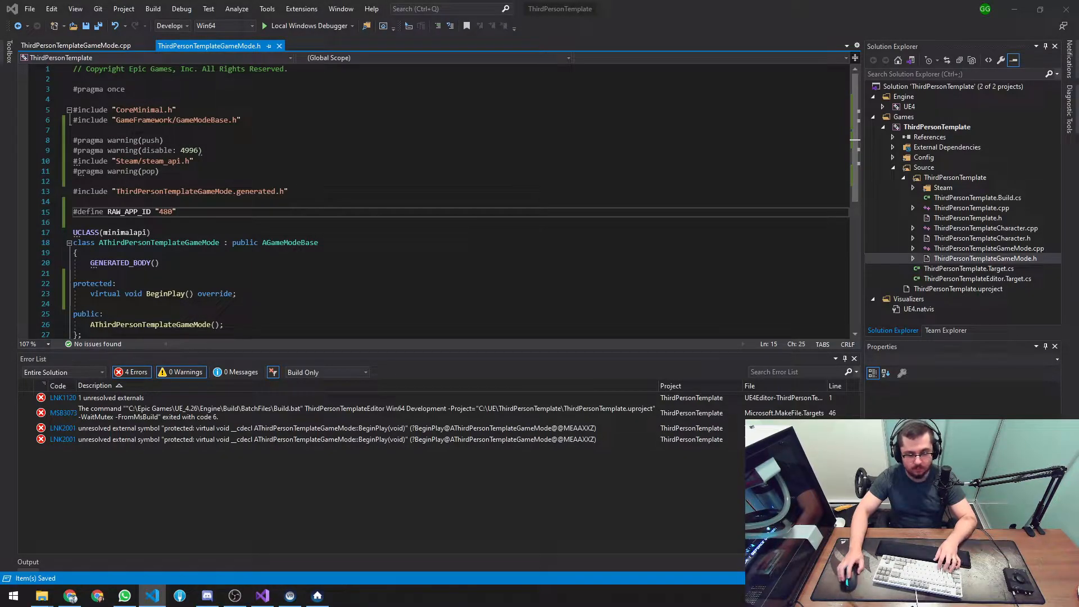
pyautogui.scroll(-3)
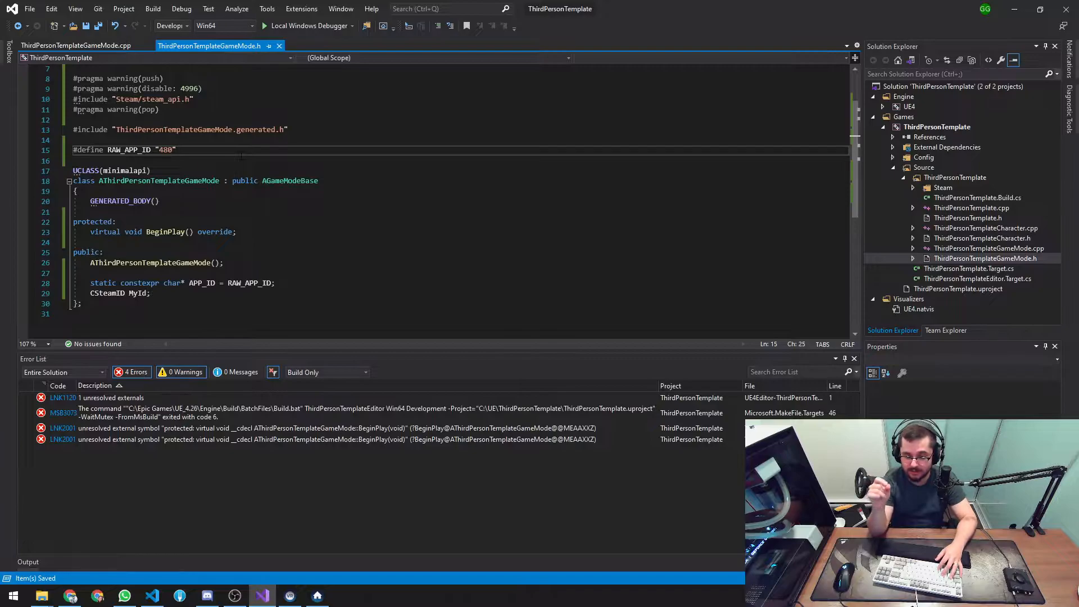
pyautogui.doubleClick(165, 149)
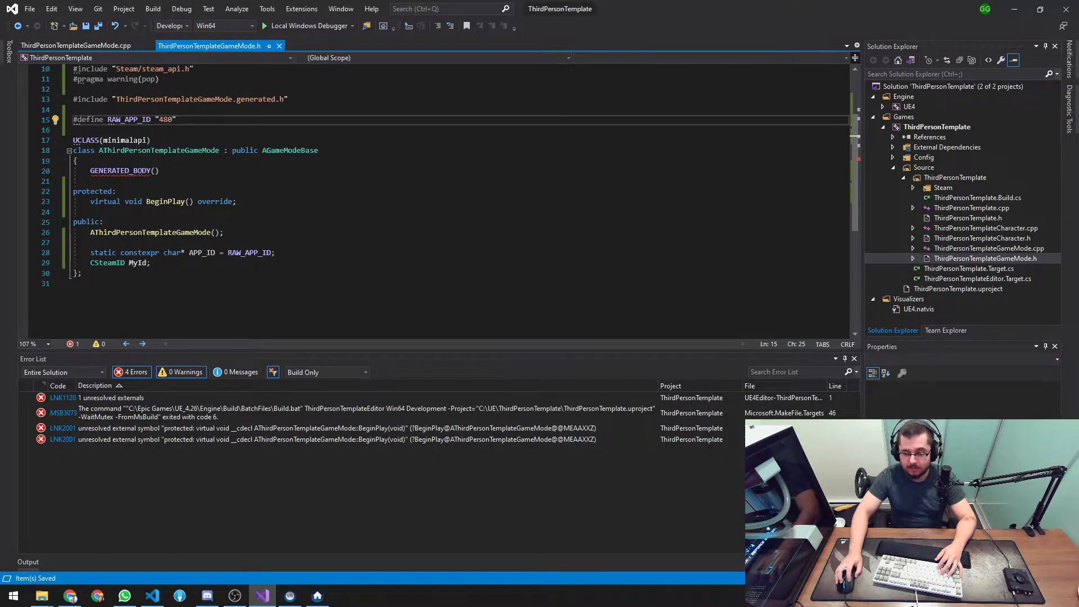
pyautogui.doubleClick(202, 252)
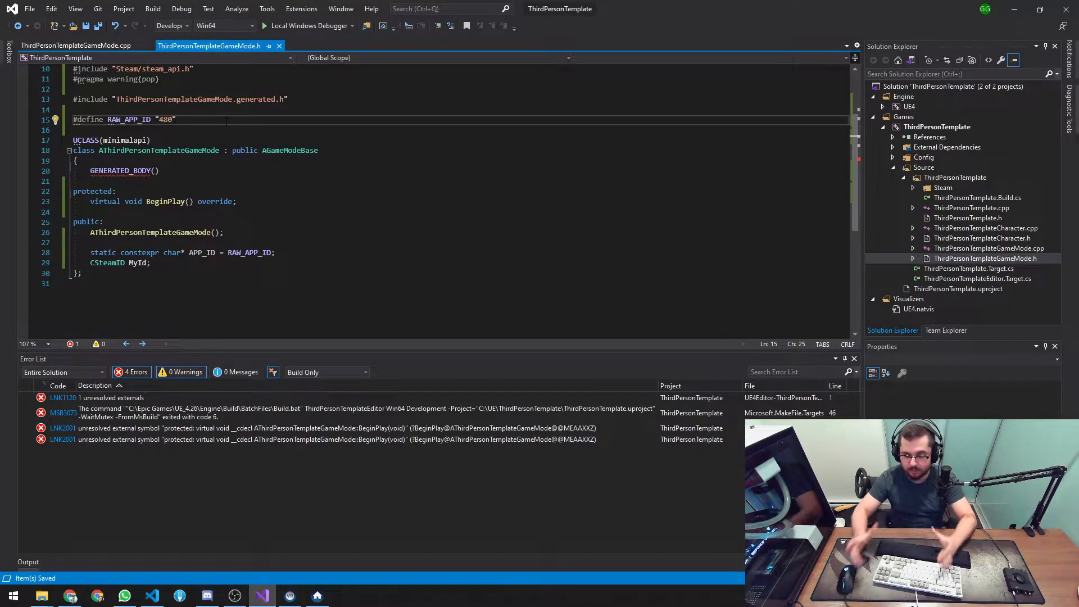
pyautogui.doubleClick(138, 253)
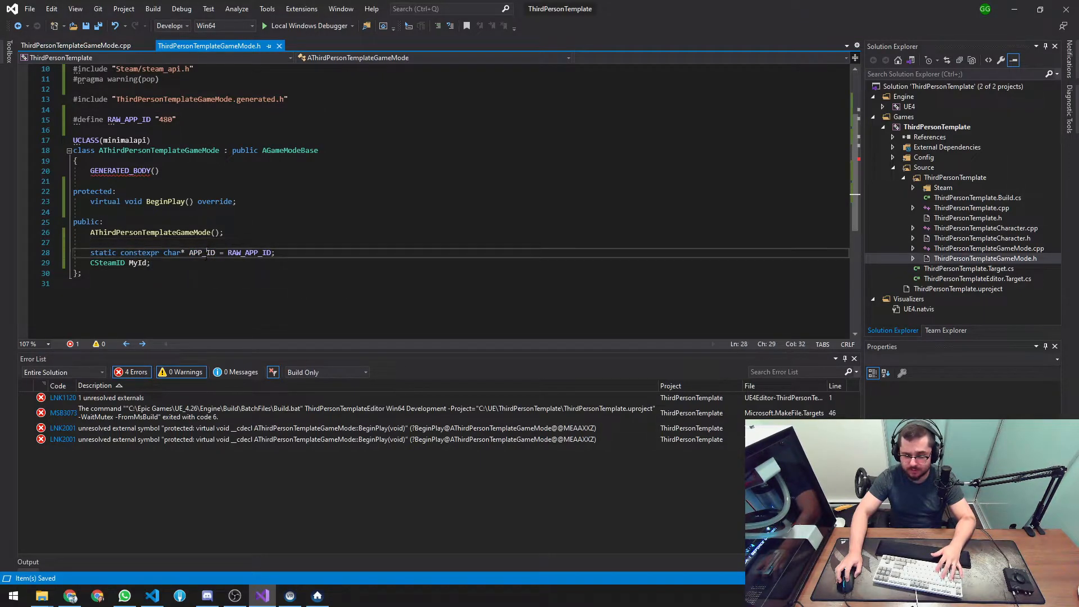
pyautogui.doubleClick(172, 253)
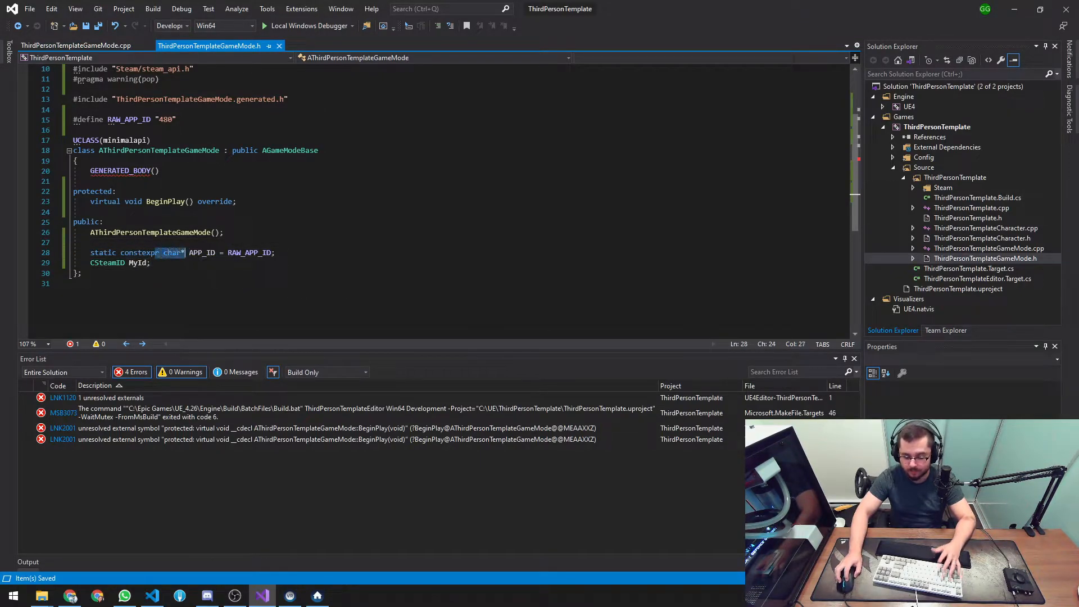
pyautogui.click(76, 45)
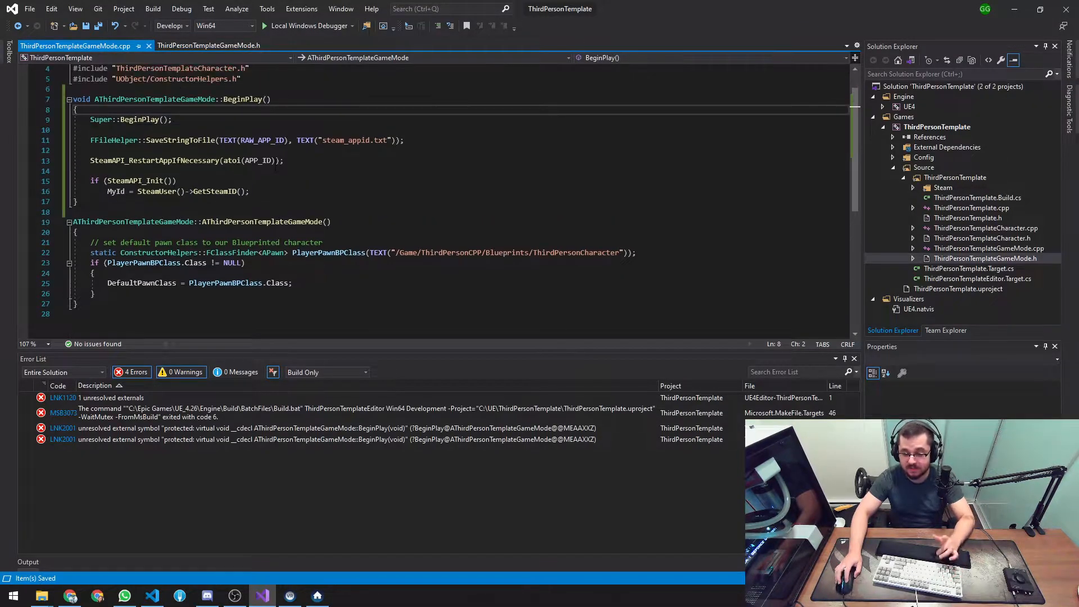
pyautogui.click(285, 160)
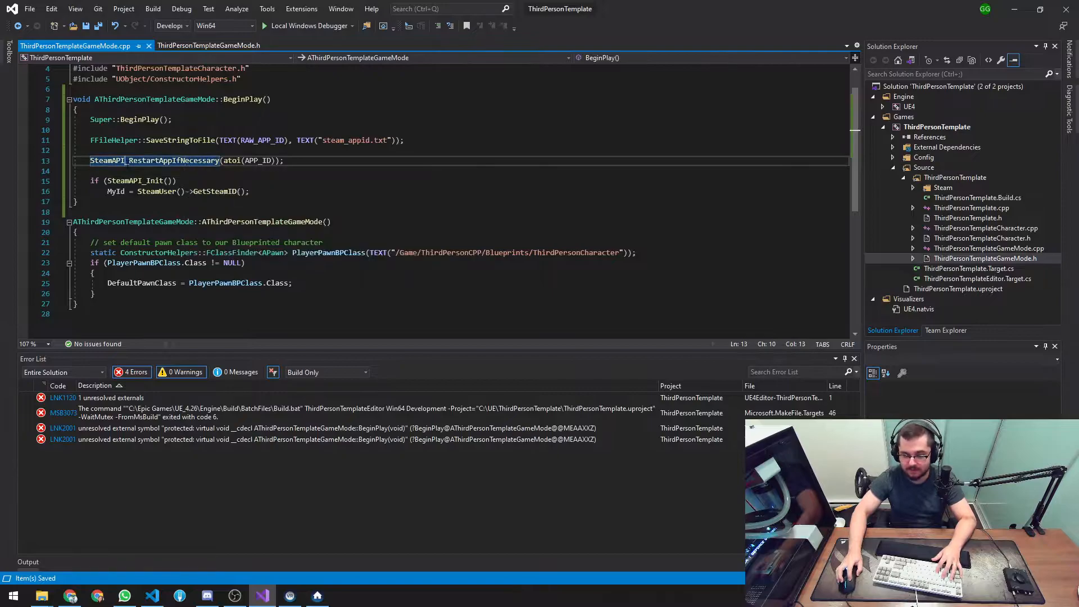
pyautogui.rightClick(193, 160)
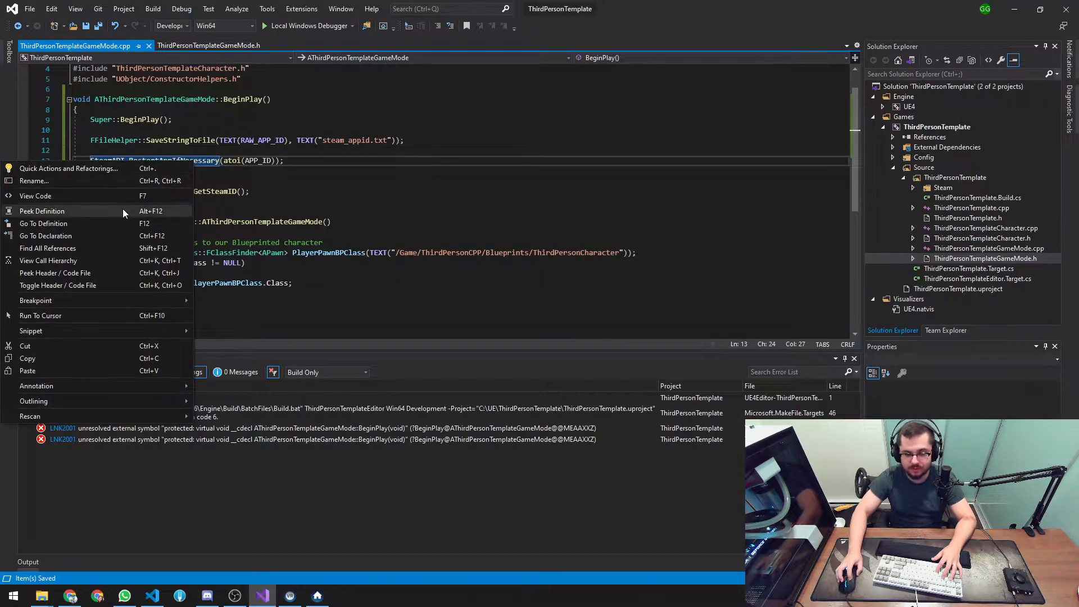
pyautogui.click(42, 211)
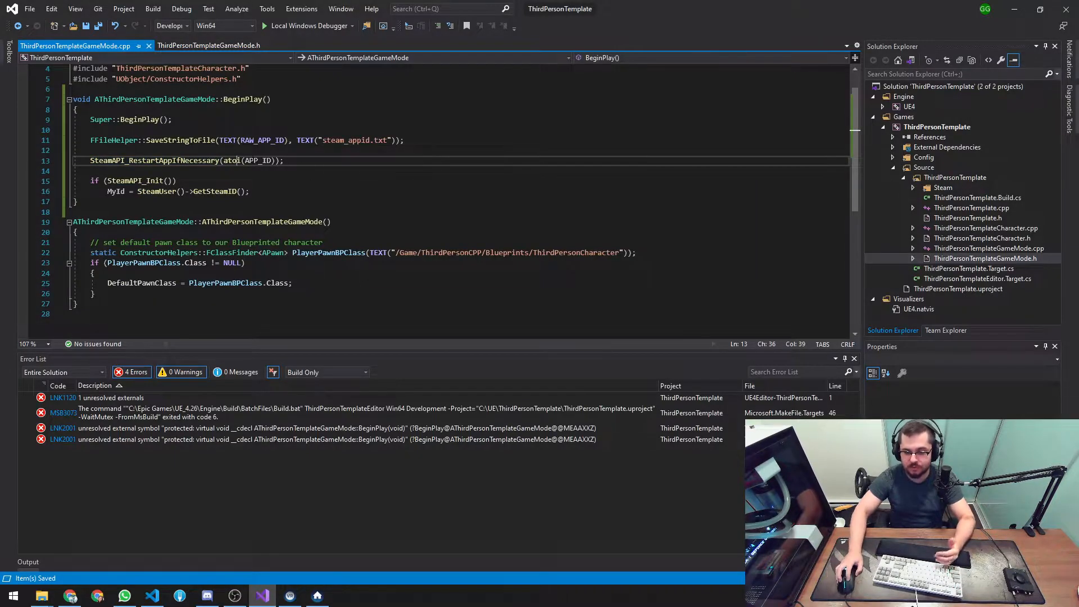
pyautogui.click(209, 46)
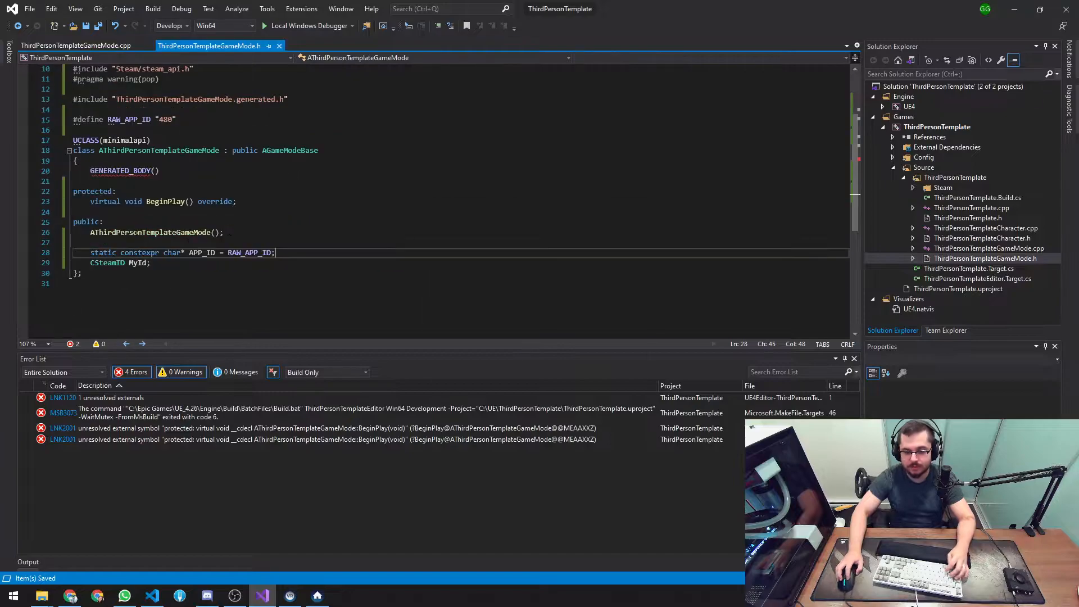
pyautogui.doubleClick(249, 252)
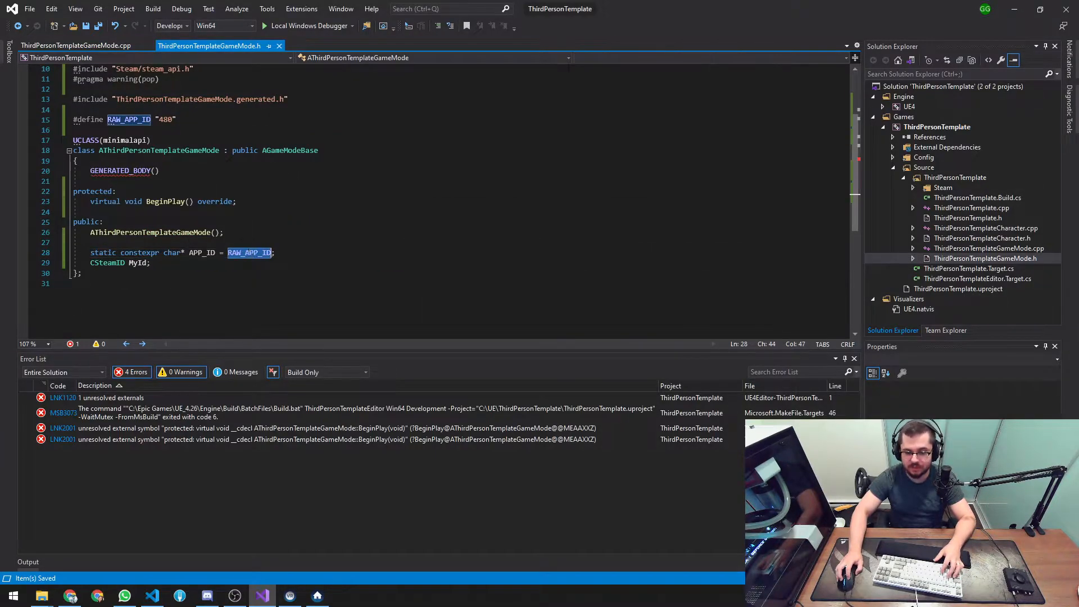
pyautogui.click(163, 119)
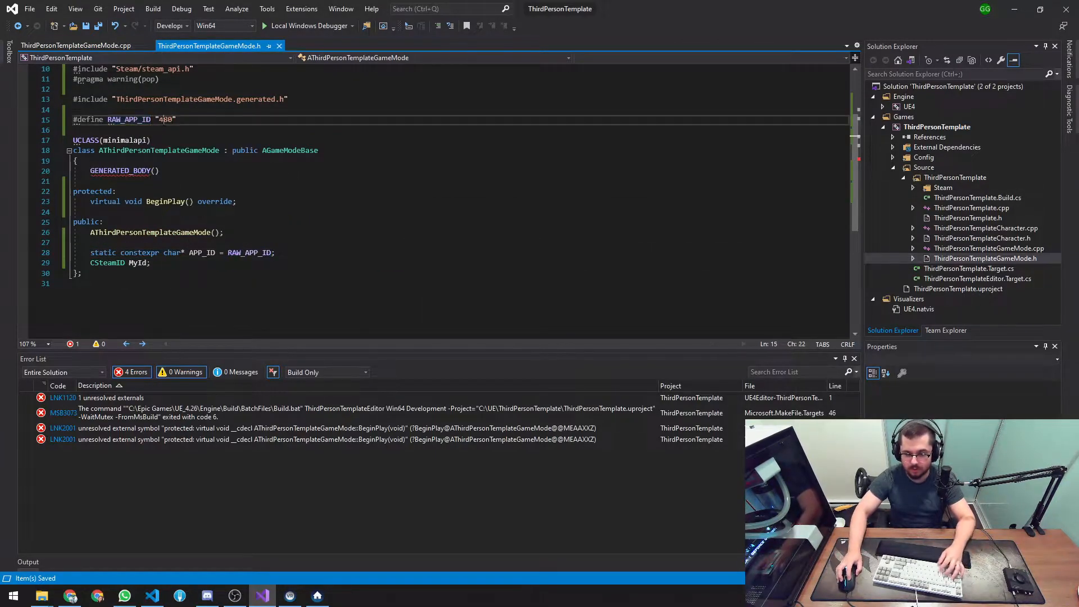
pyautogui.click(76, 45)
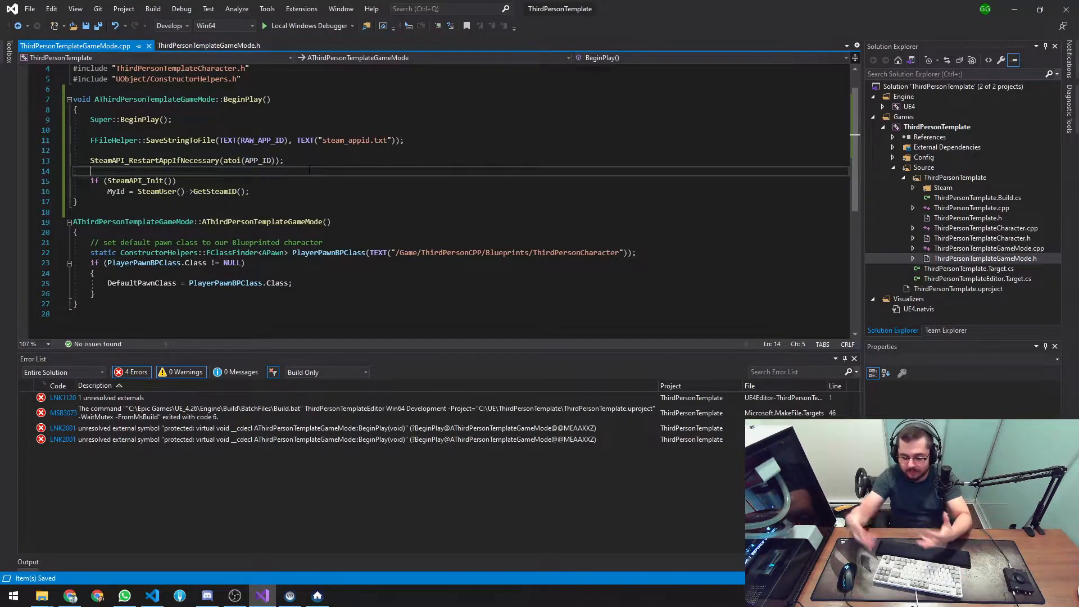
pyautogui.click(283, 160)
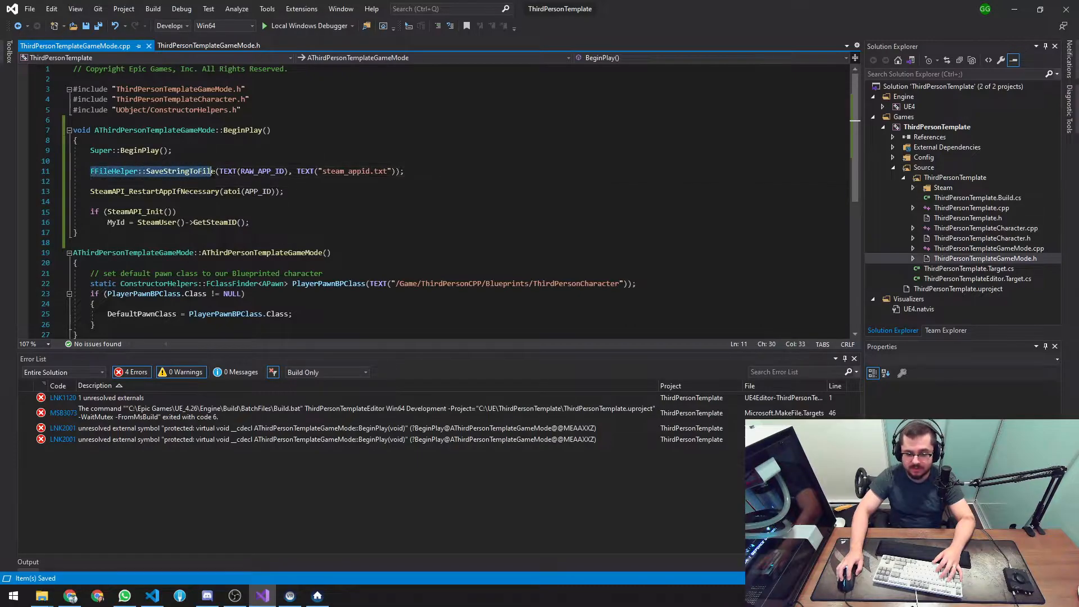
pyautogui.doubleClick(262, 171)
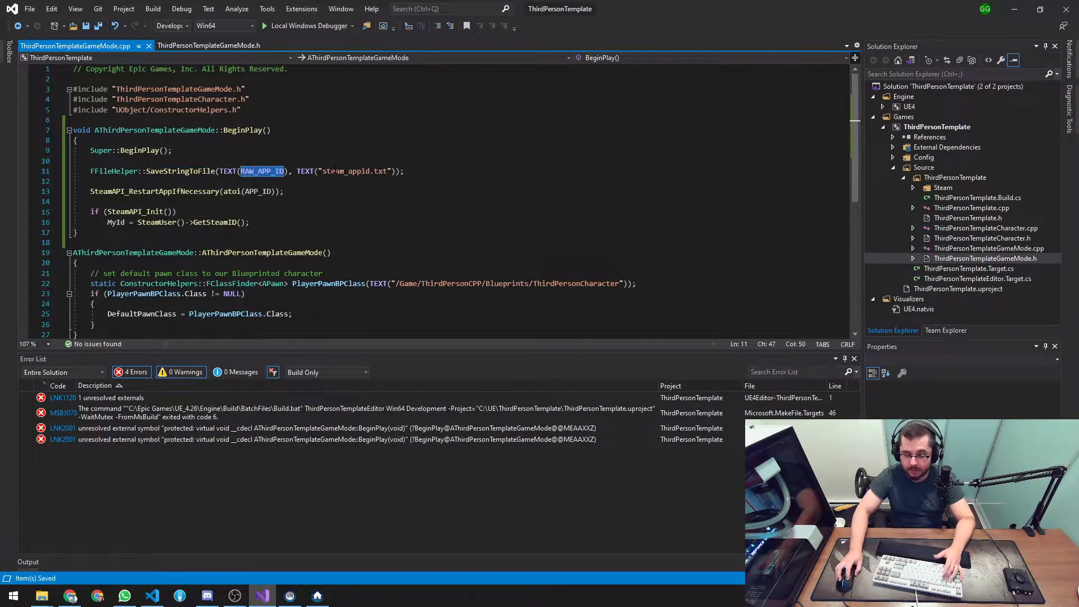
pyautogui.click(377, 171)
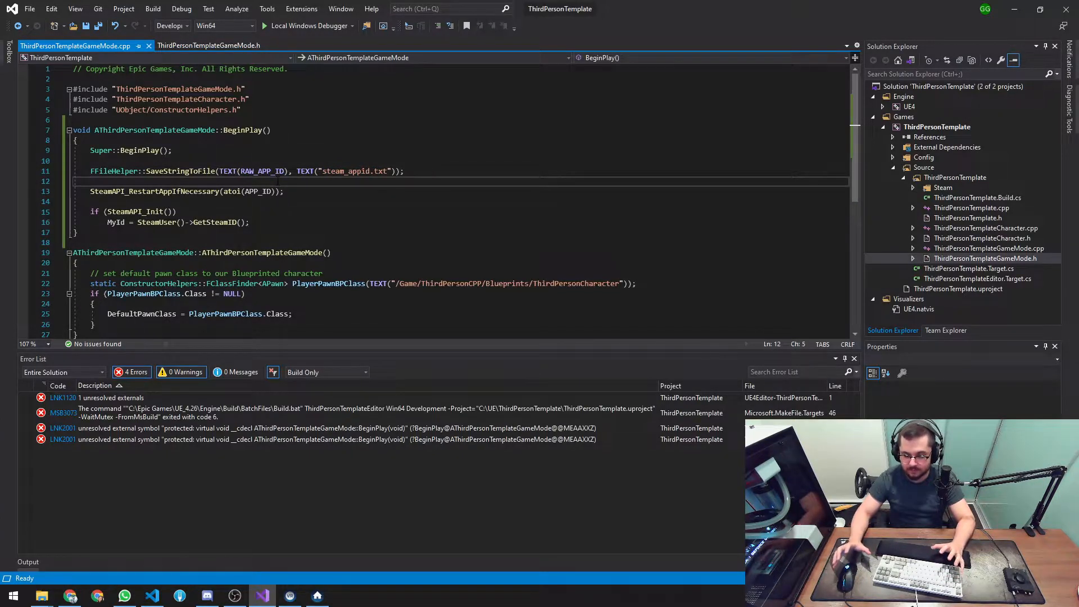
pyautogui.doubleClick(344, 171)
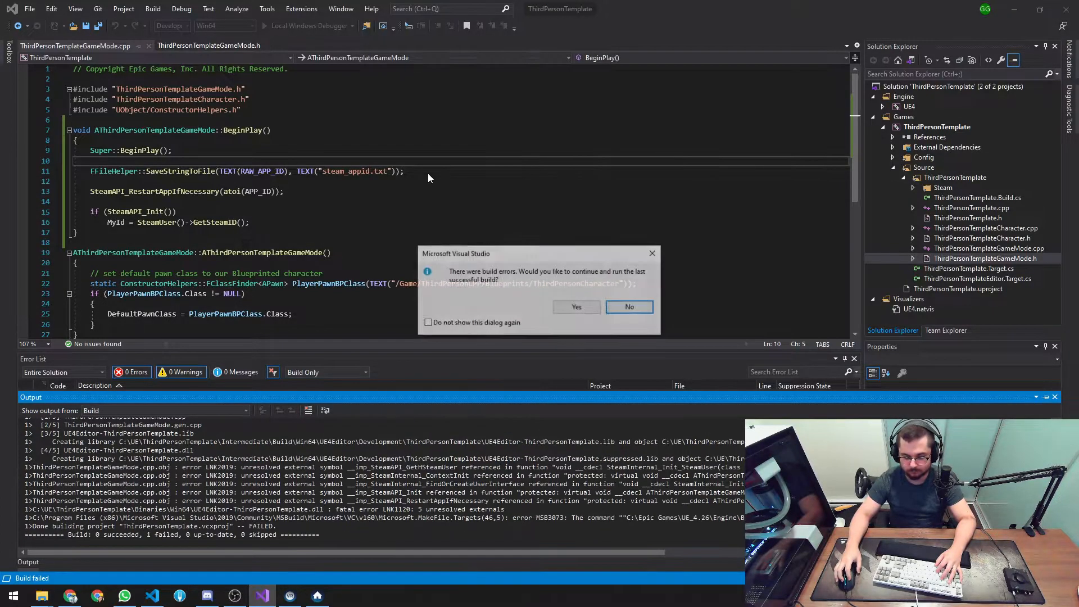
# - Decline running the old build and inspect the seven unresolved SteamAPI LNK2019 errors from BeginPlay
pyautogui.click(628, 307)
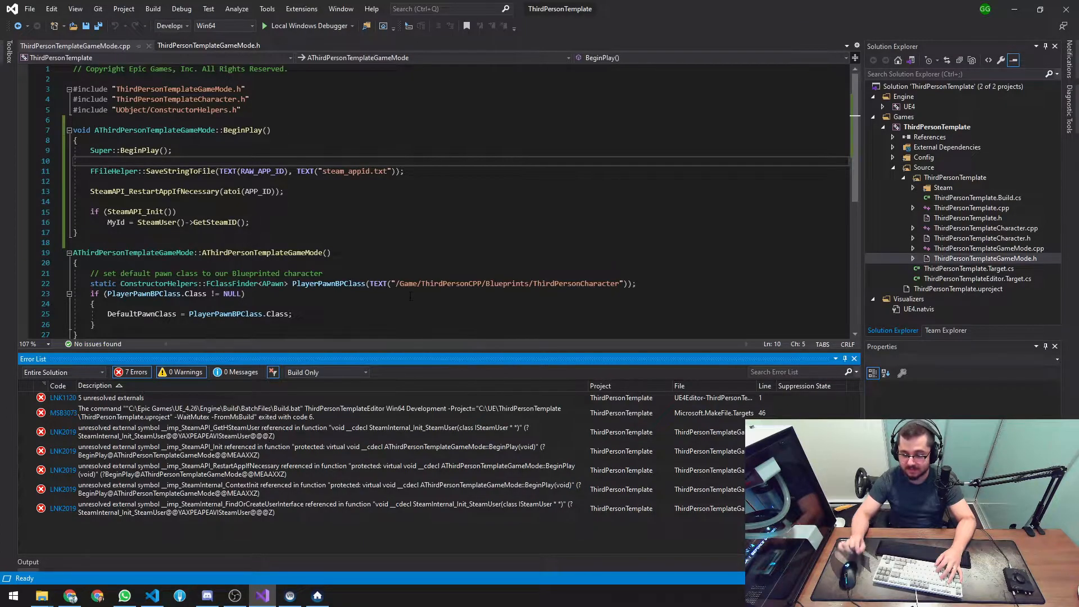
pyautogui.doubleClick(155, 191)
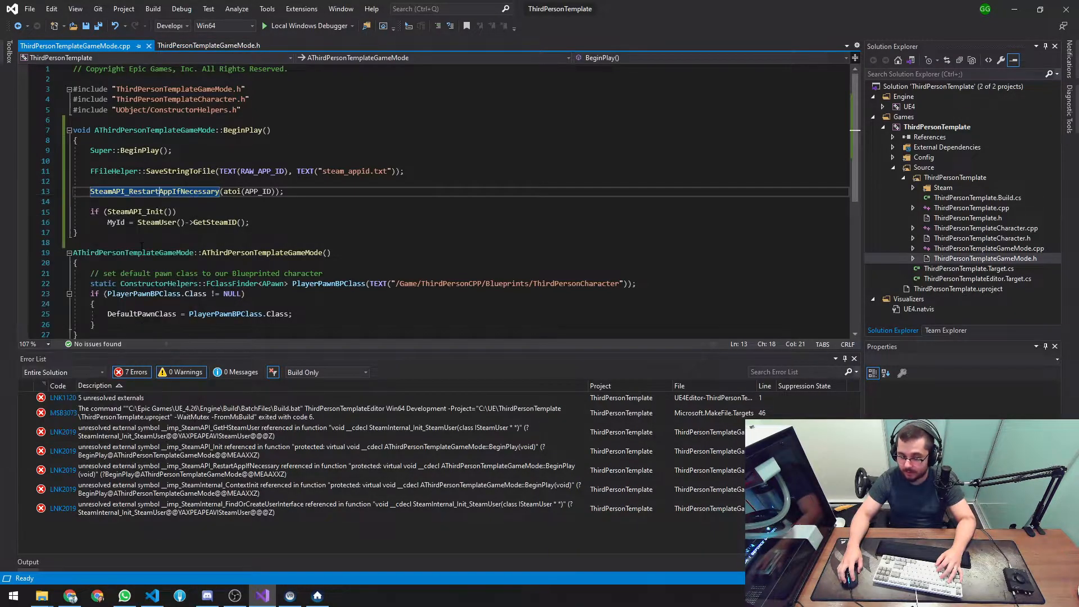
pyautogui.click(154, 190)
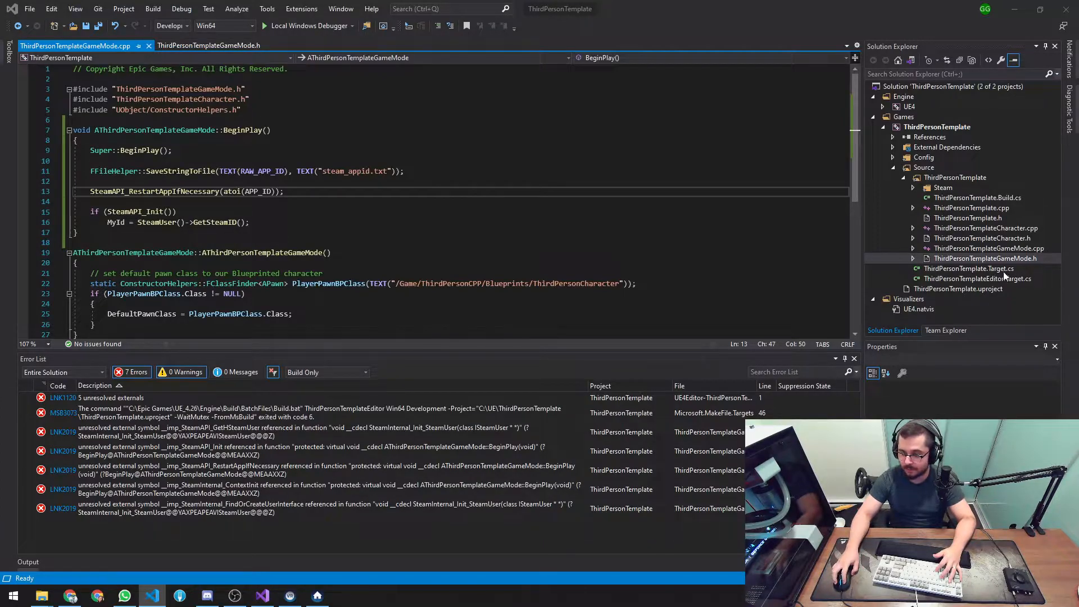
# - Add 'using System.IO;' to ThirdPersonTemplate.Build.cs and link Steam/lib/steam_api64.lib
pyautogui.click(977, 198)
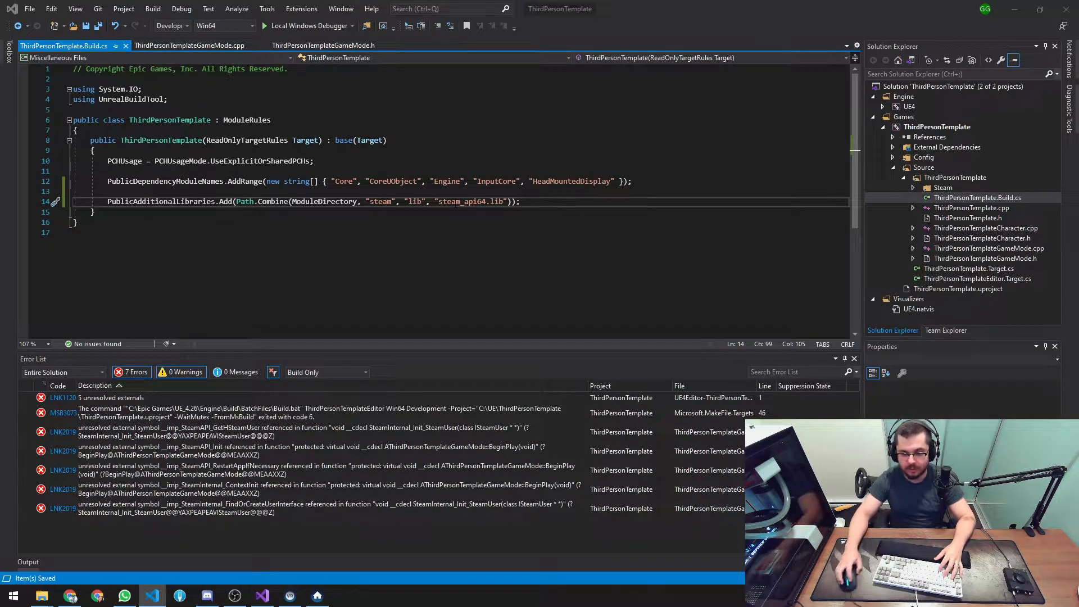
pyautogui.doubleClick(245, 202)
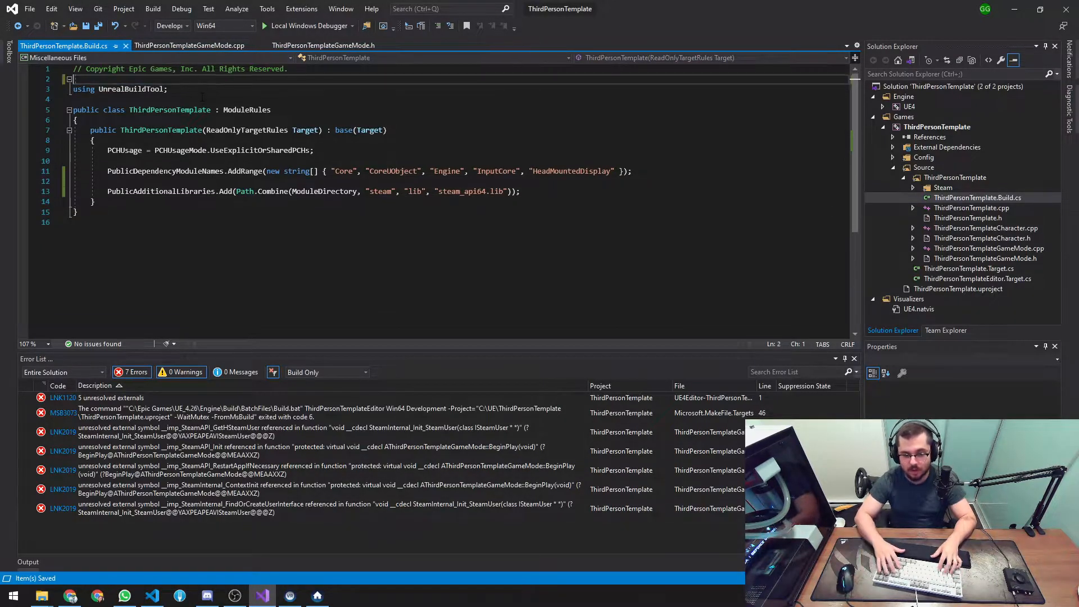
pyautogui.write('using System.IO;')
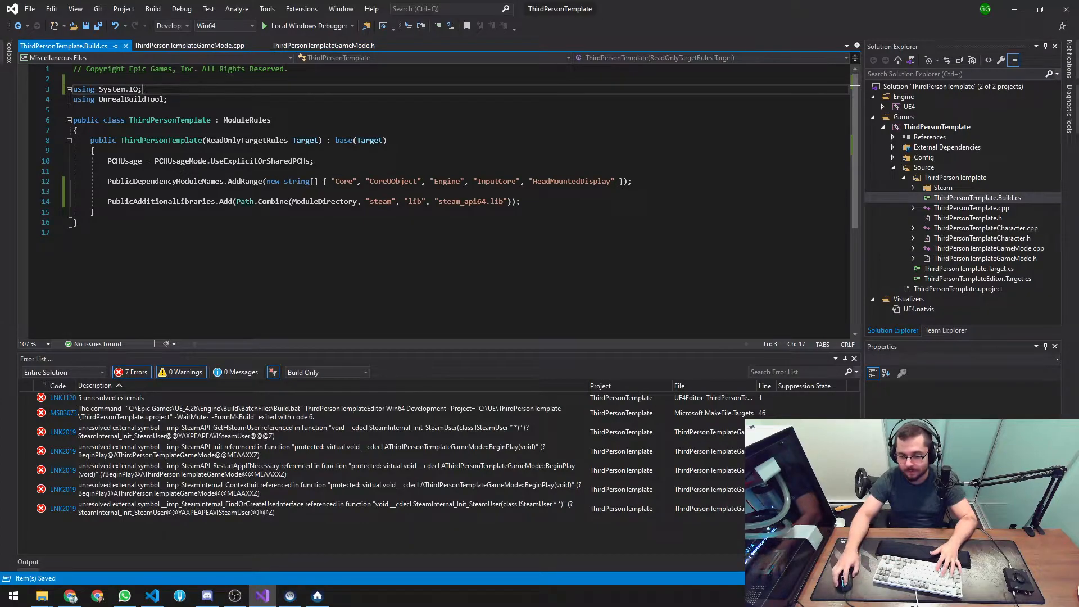
pyautogui.click(332, 201)
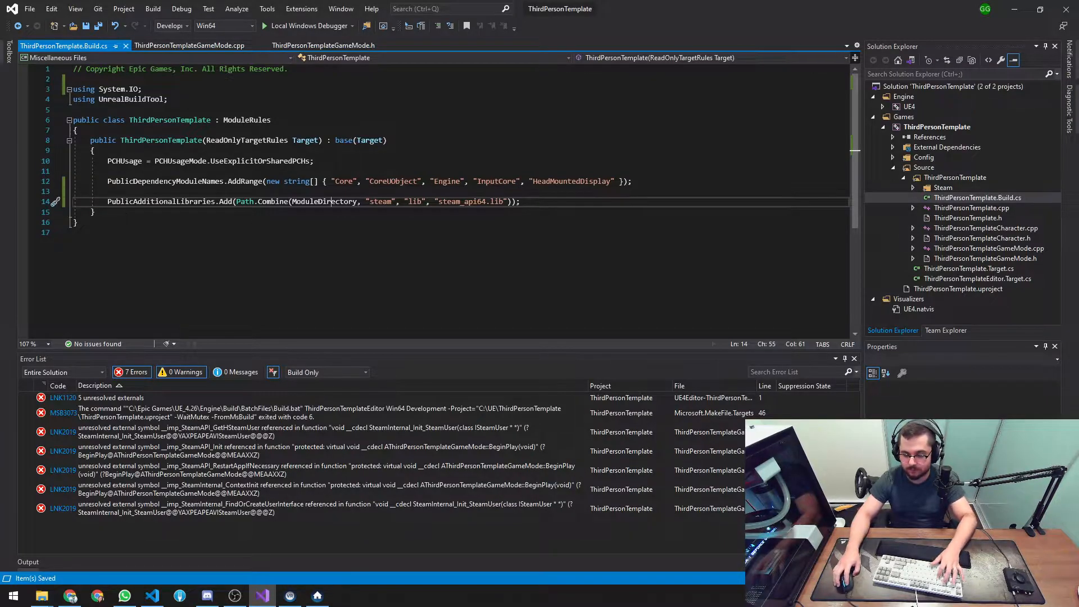
pyautogui.doubleClick(324, 201)
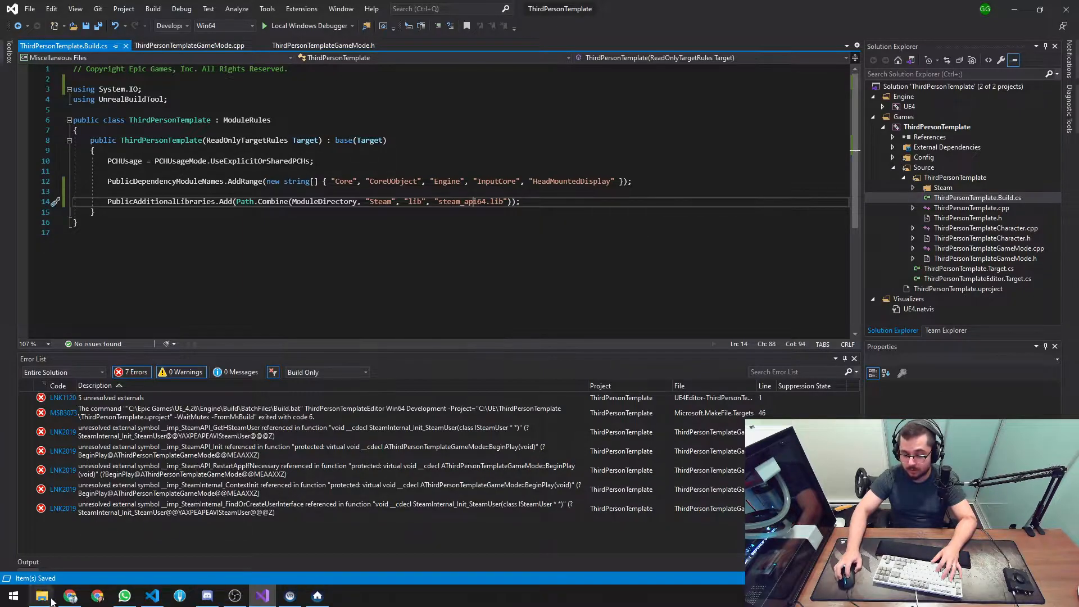
# - Copy steam_api64.dll and .lib from sdk\redistributable_bin\win64 into Source\ThirdPersonTemplate\Steam\lib
pyautogui.click(41, 596)
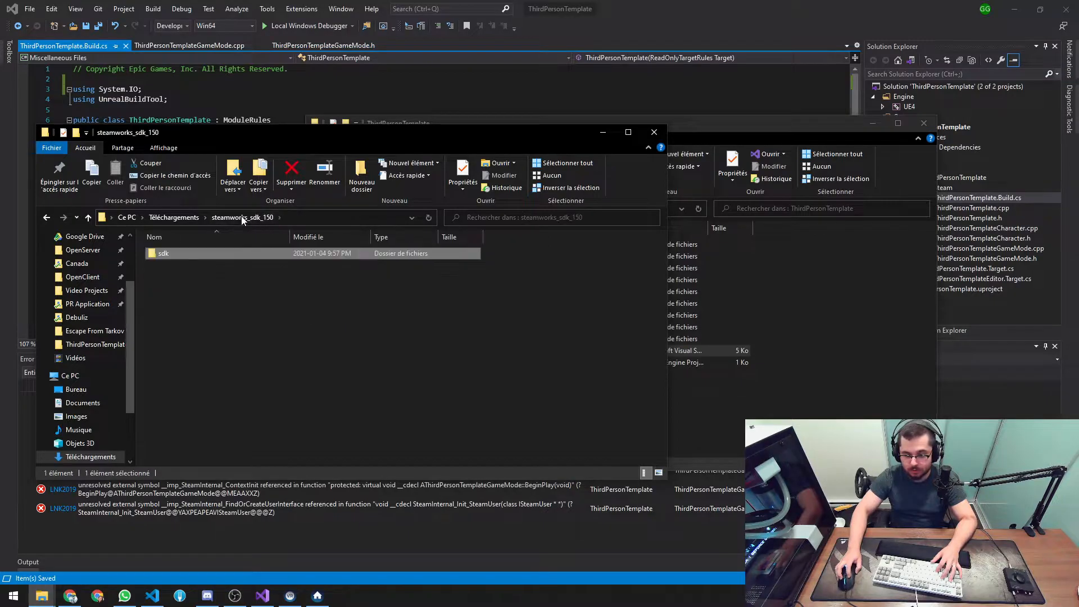
pyautogui.moveTo(174, 217)
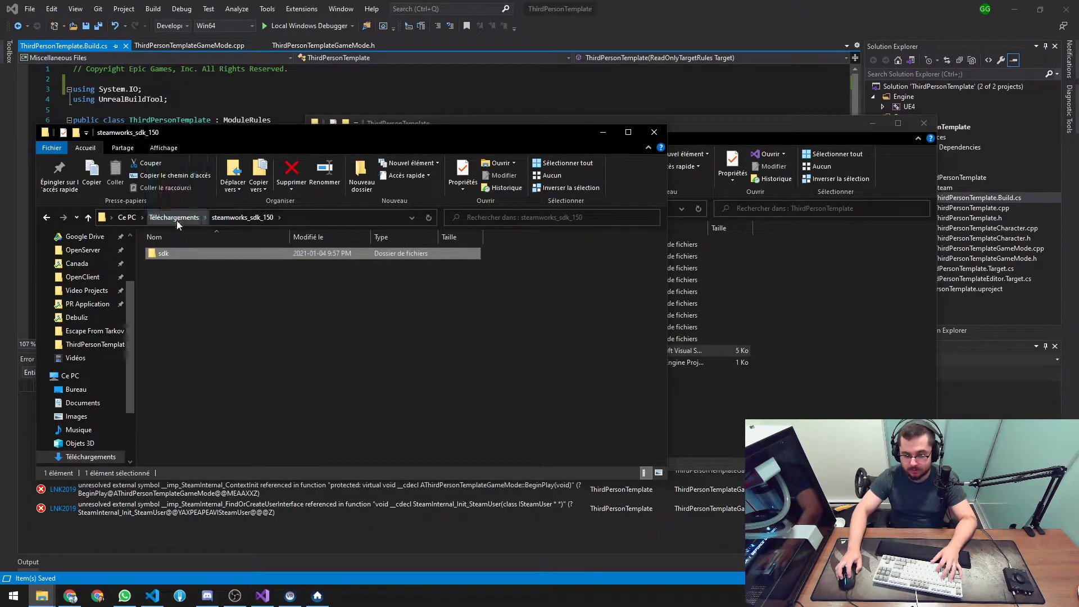
pyautogui.doubleClick(164, 252)
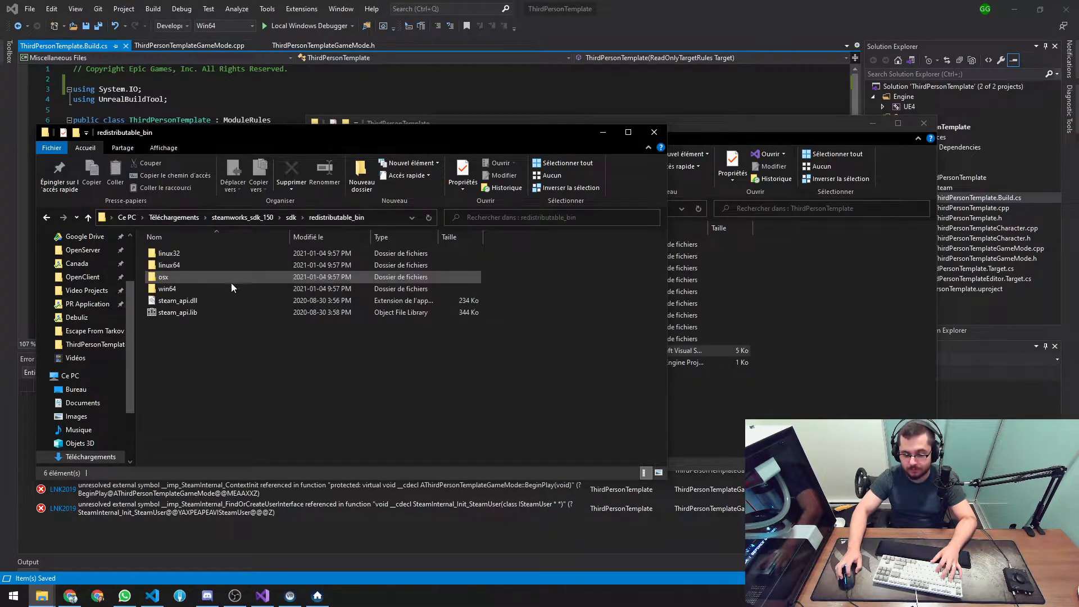
pyautogui.doubleClick(166, 288)
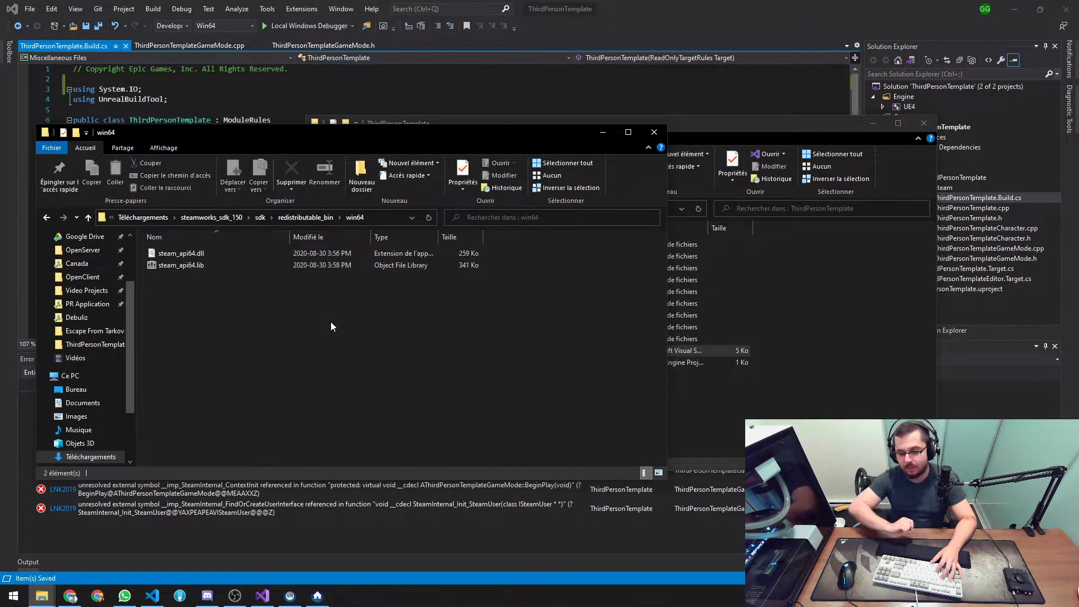
pyautogui.click(181, 253)
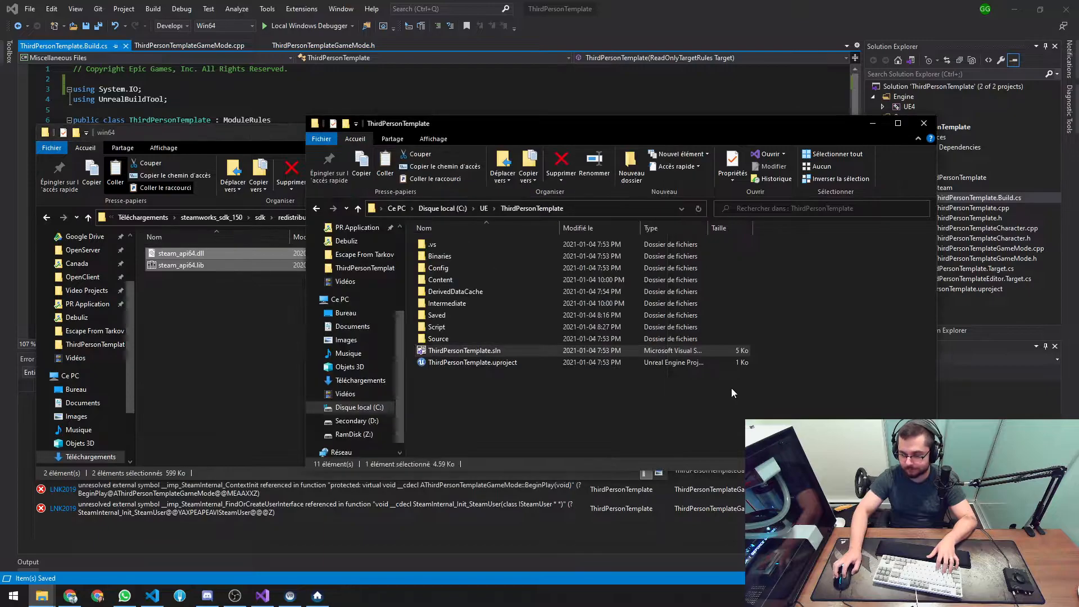
pyautogui.doubleClick(438, 338)
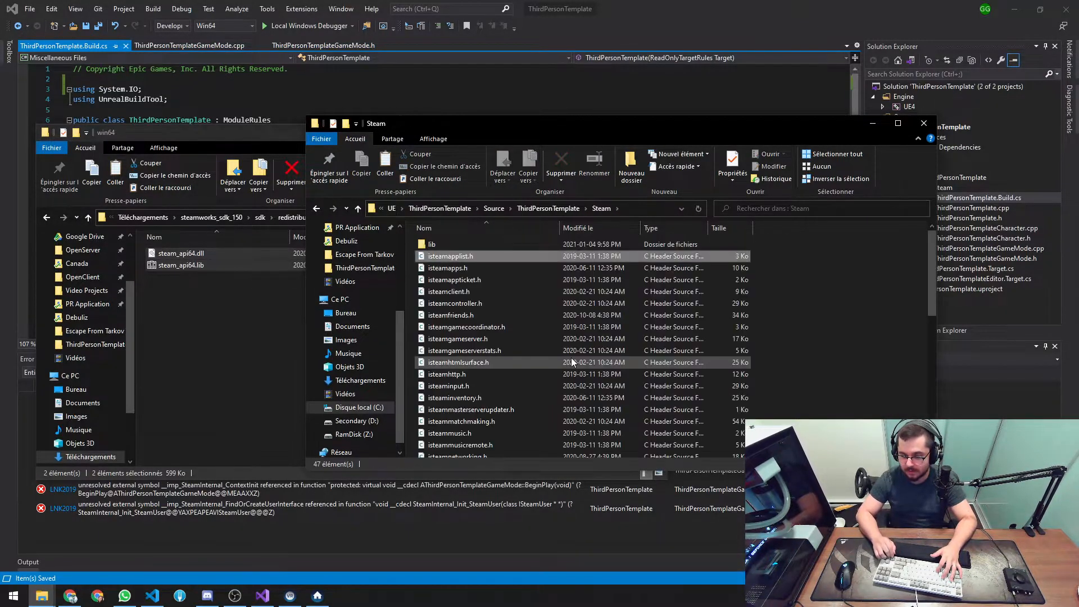
pyautogui.doubleClick(432, 243)
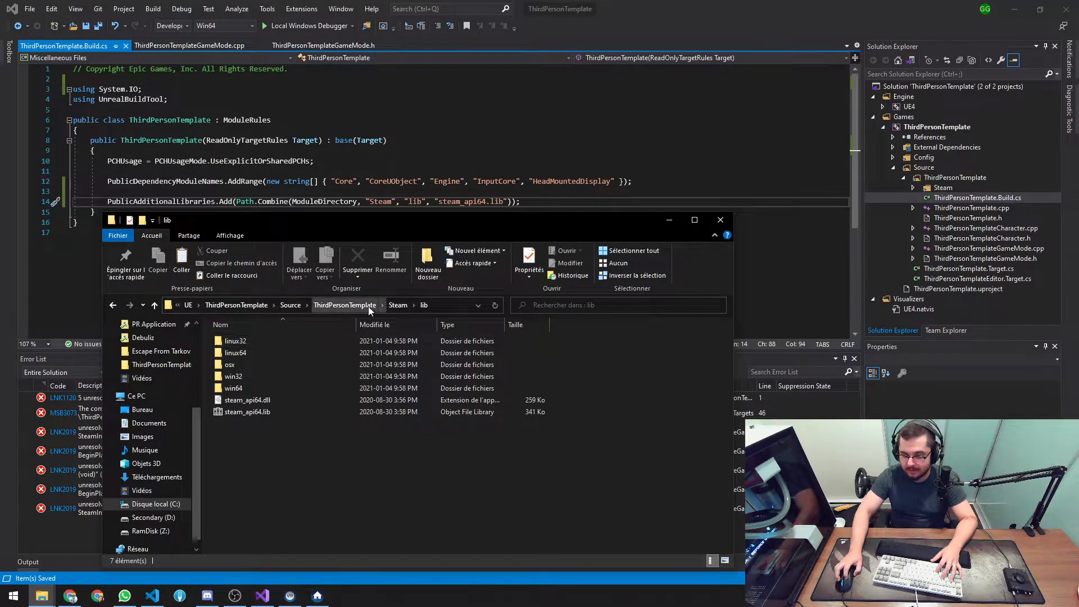
# - Close Explorer and rebuild the solution, confirming the Error List shows 0 errors
pyautogui.click(345, 305)
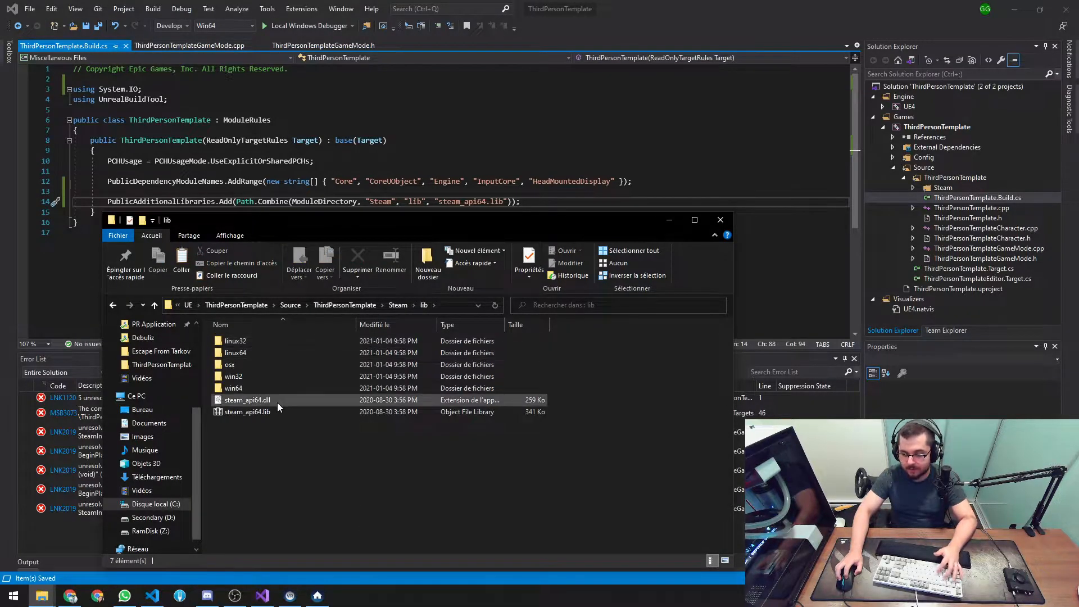
pyautogui.click(246, 411)
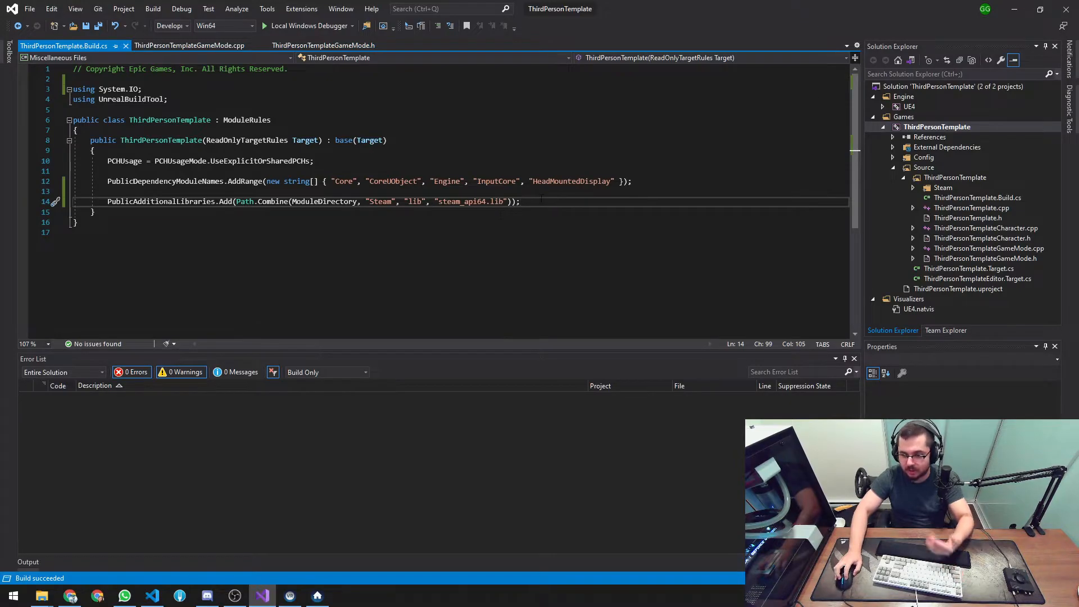
# - Launch Unreal Editor under Local Windows Debugger and play ThirdPersonExampleMap in the viewport
pyautogui.click(189, 45)
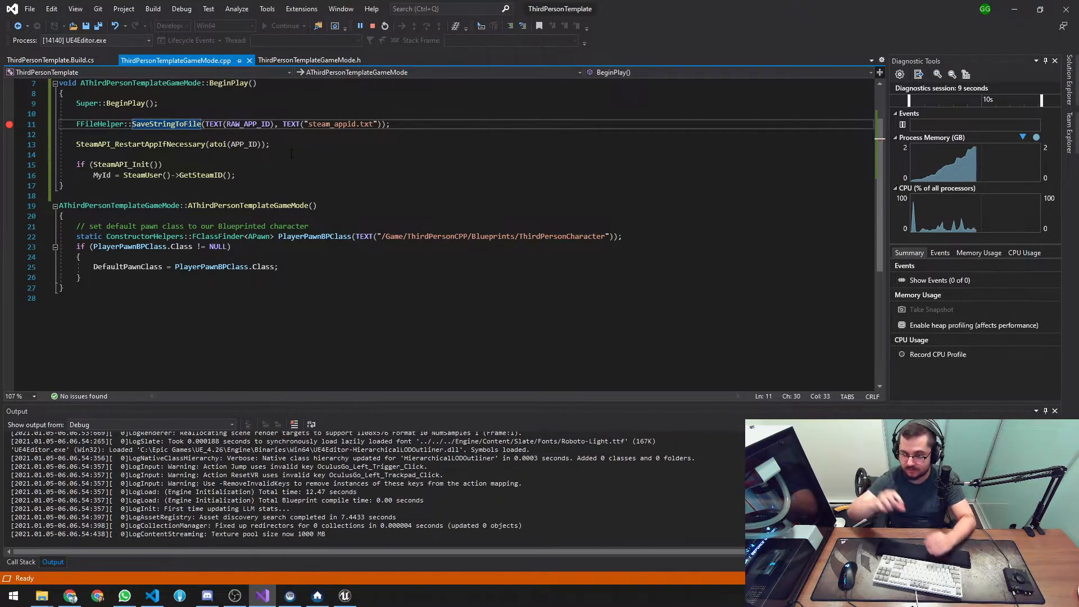
pyautogui.press('alt+tab')
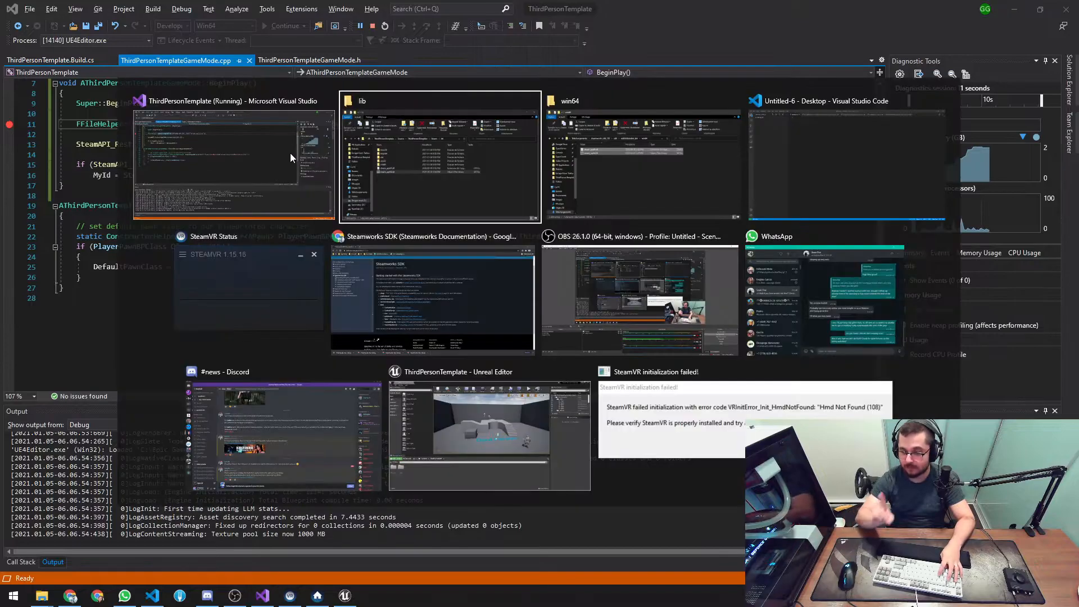
pyautogui.moveTo(493, 374)
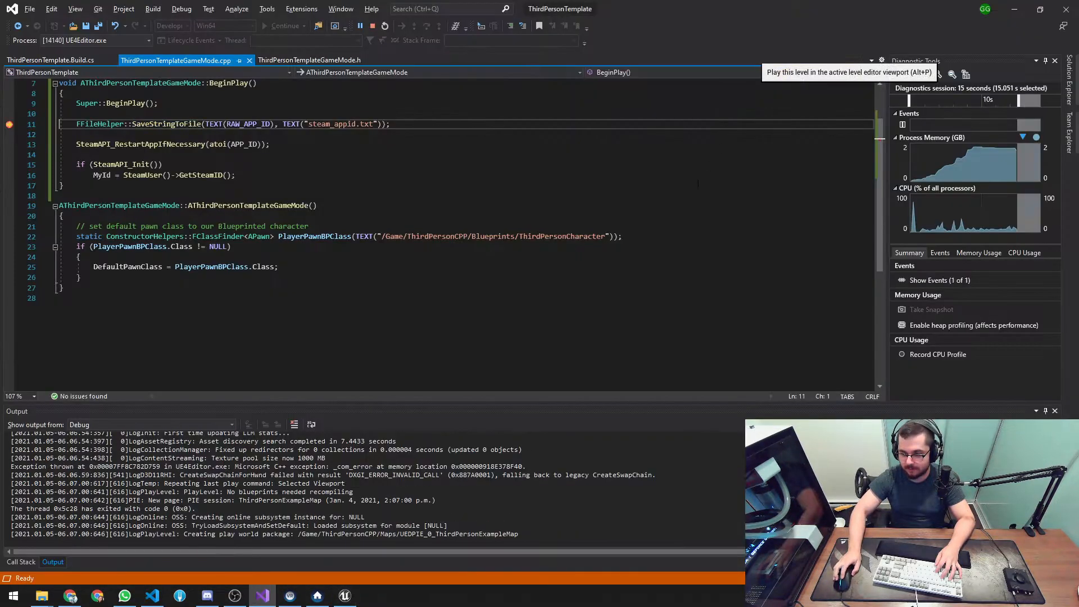
pyautogui.click(412, 25)
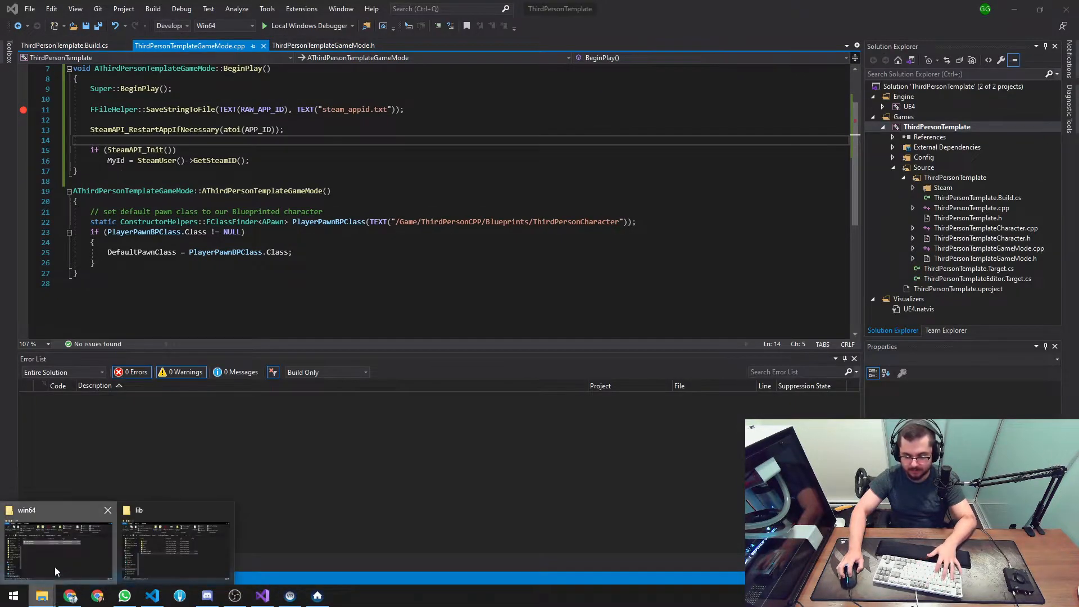
# - Bring the SDK win64 Explorer window forward and open the project's Binaries folder
pyautogui.click(58, 543)
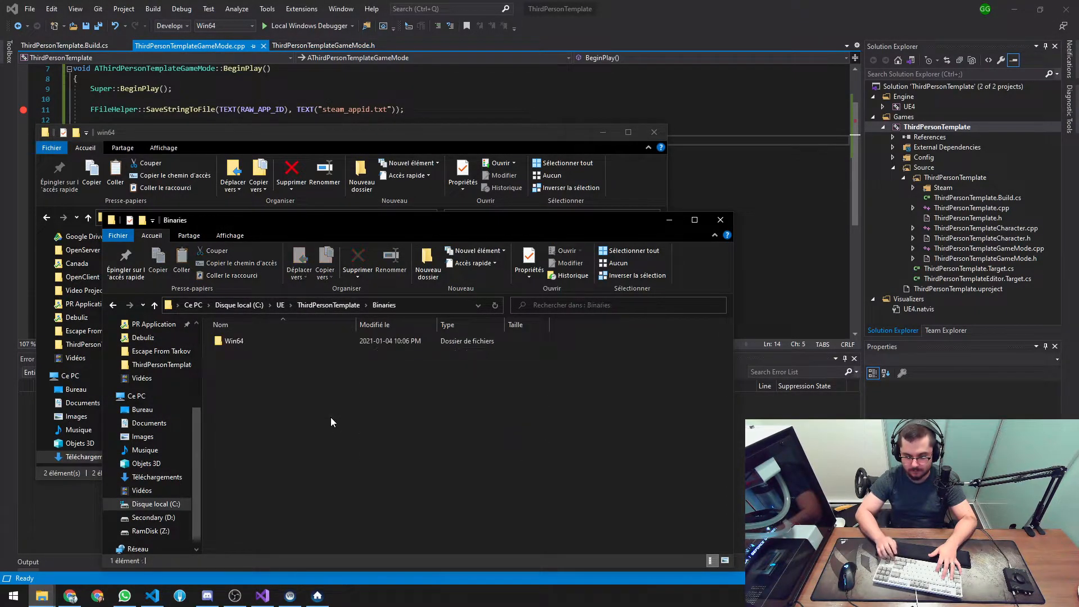
pyautogui.doubleClick(234, 340)
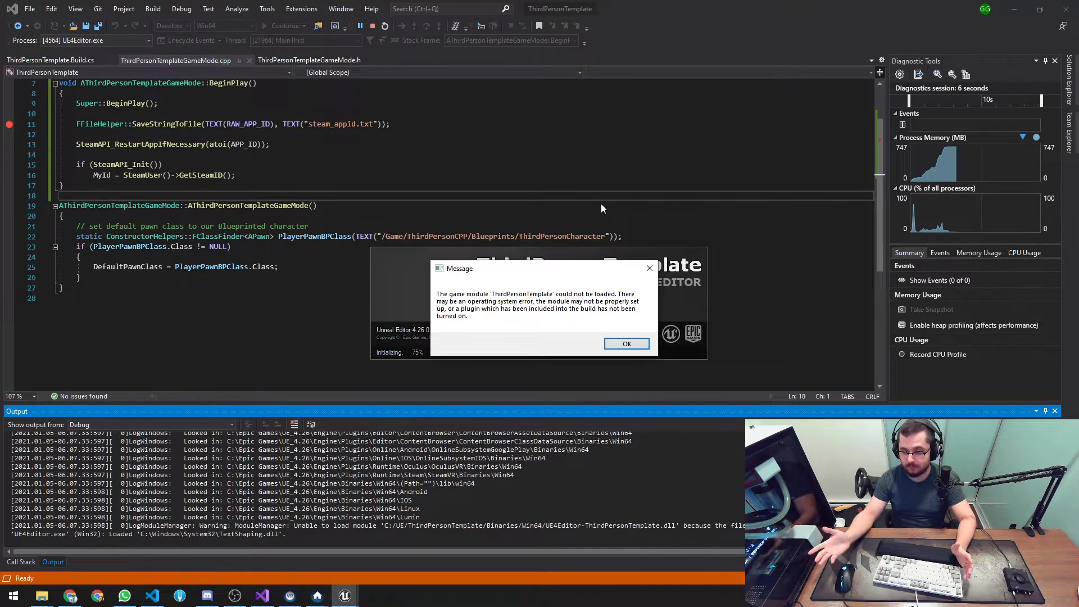
# - Acknowledge the 'ThirdPersonTemplate module could not be loaded' message and stop debugging
pyautogui.click(625, 343)
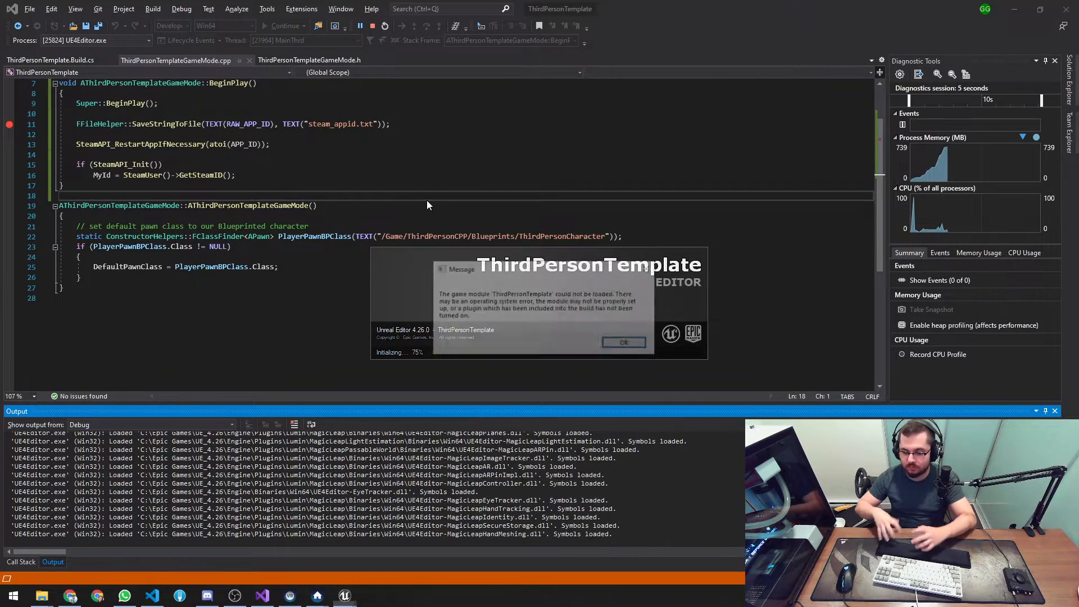
pyautogui.click(623, 342)
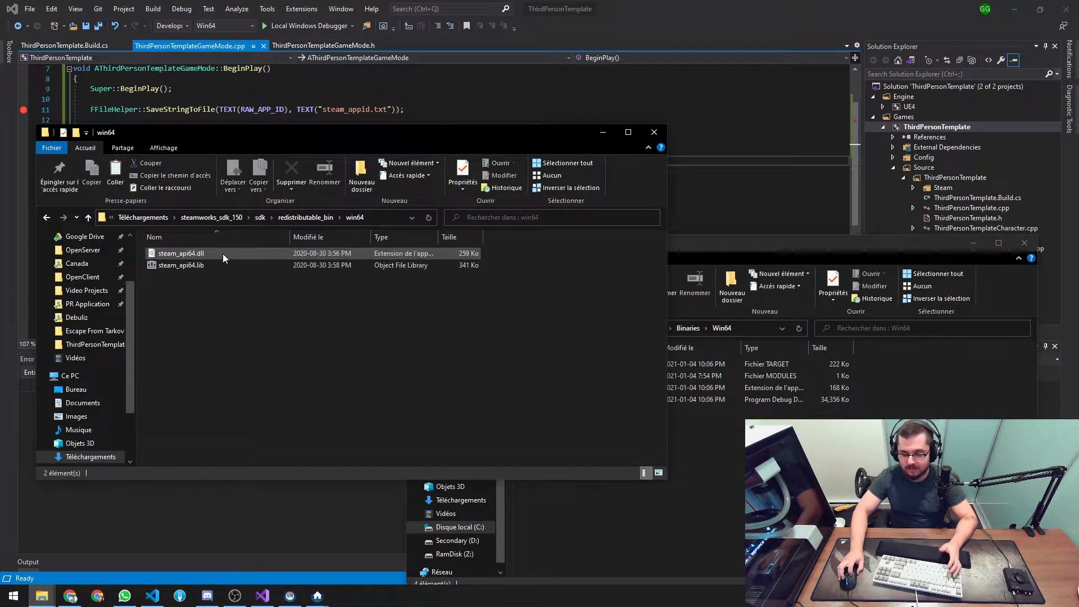
# - Copy steam_api64.dll from the SDK win64 folder into ThirdPersonTemplate\Binaries\Win64
pyautogui.click(481, 243)
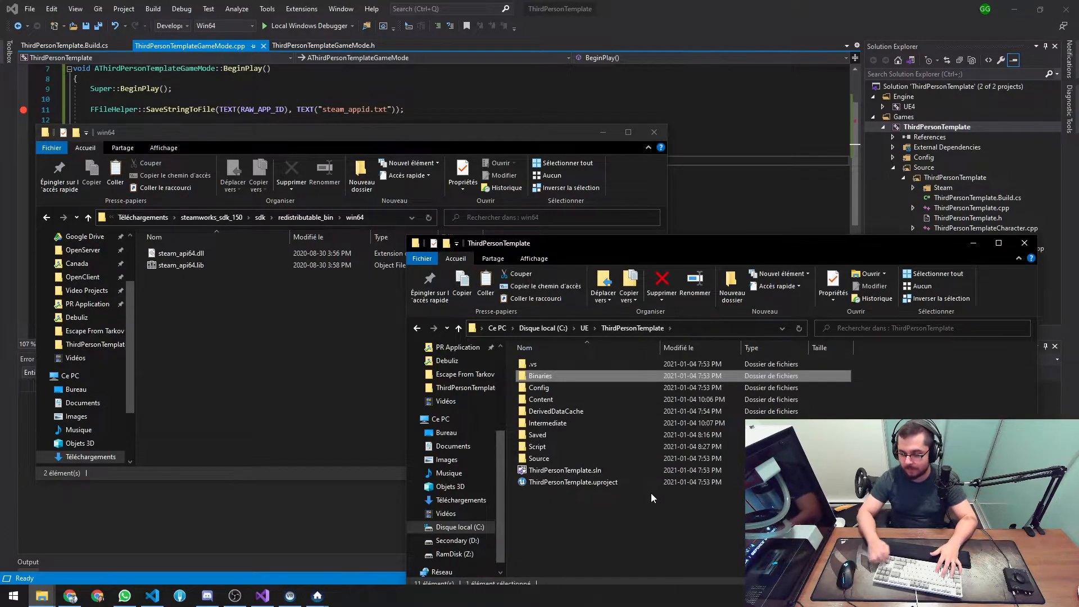
pyautogui.doubleClick(539, 376)
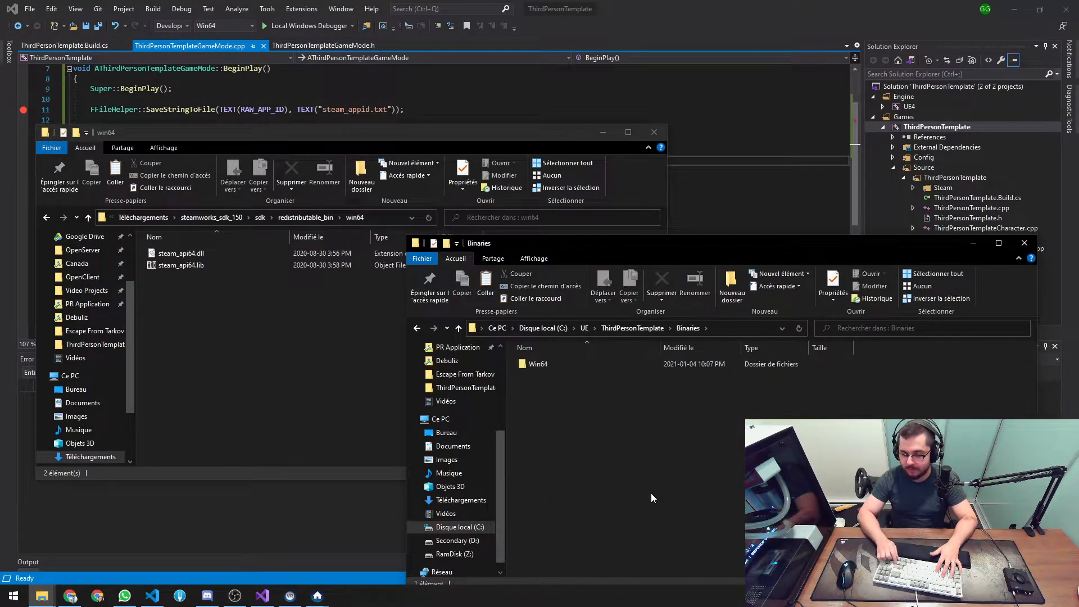
pyautogui.doubleClick(538, 363)
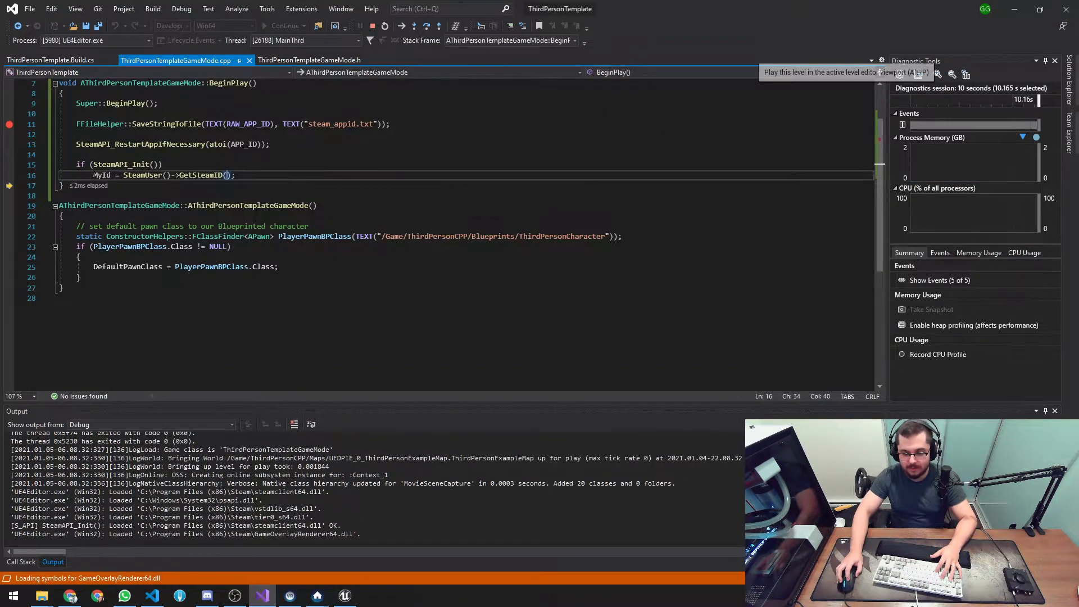
# - At the GetSteamID breakpoint, view MyId's header declaration, return to the .cpp, and continue
pyautogui.click(309, 60)
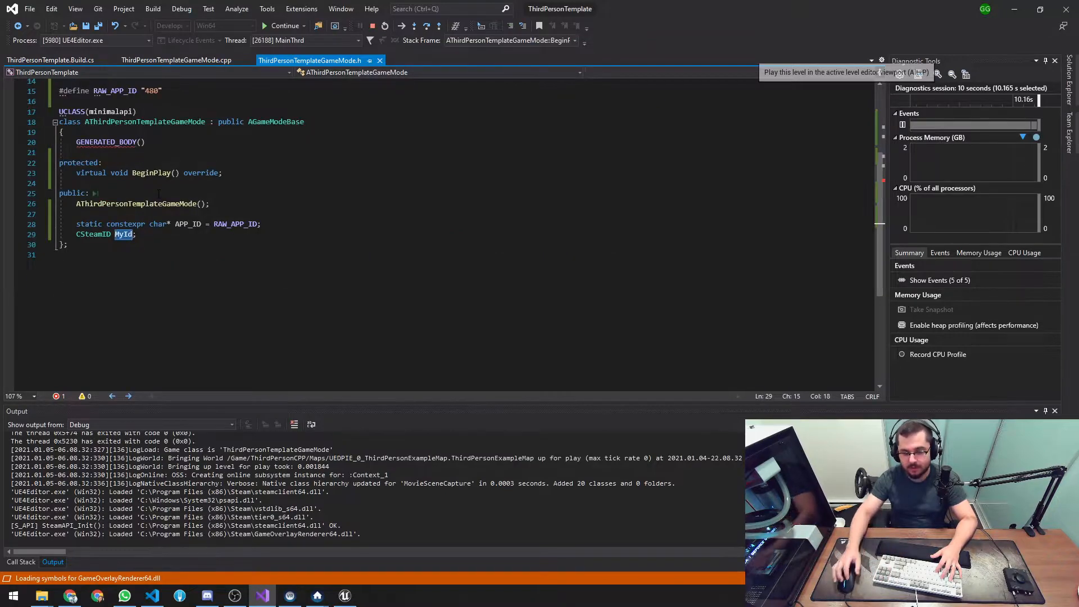
pyautogui.doubleClick(93, 234)
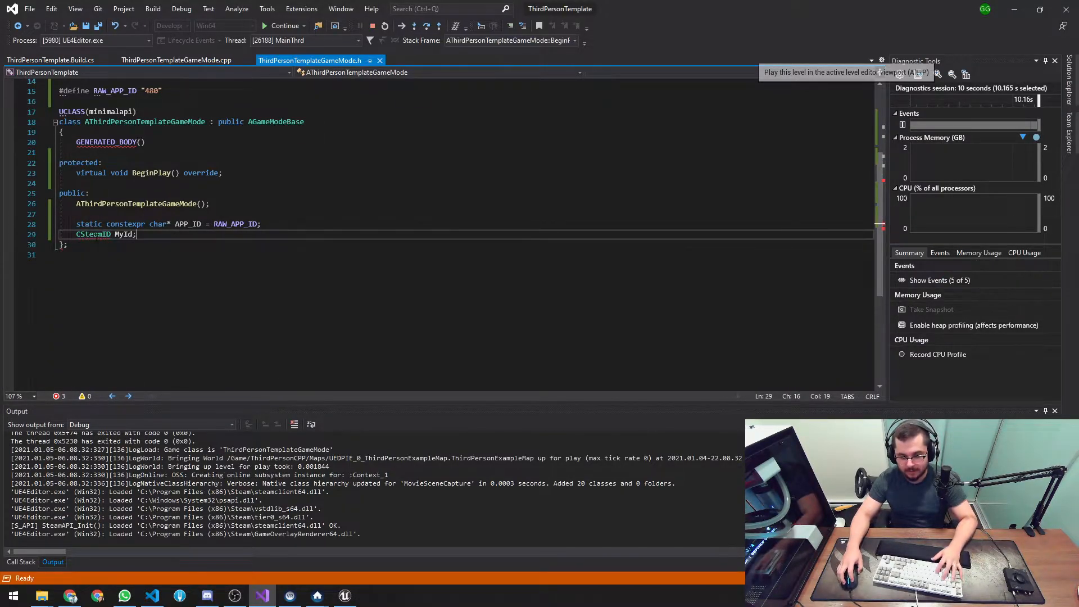
pyautogui.click(176, 60)
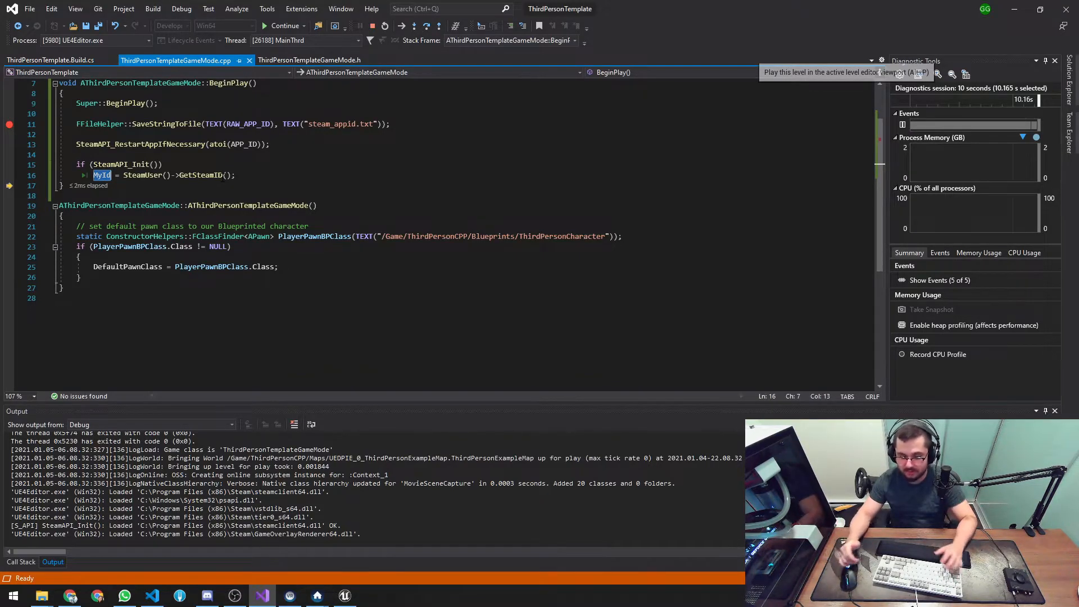
pyautogui.click(234, 175)
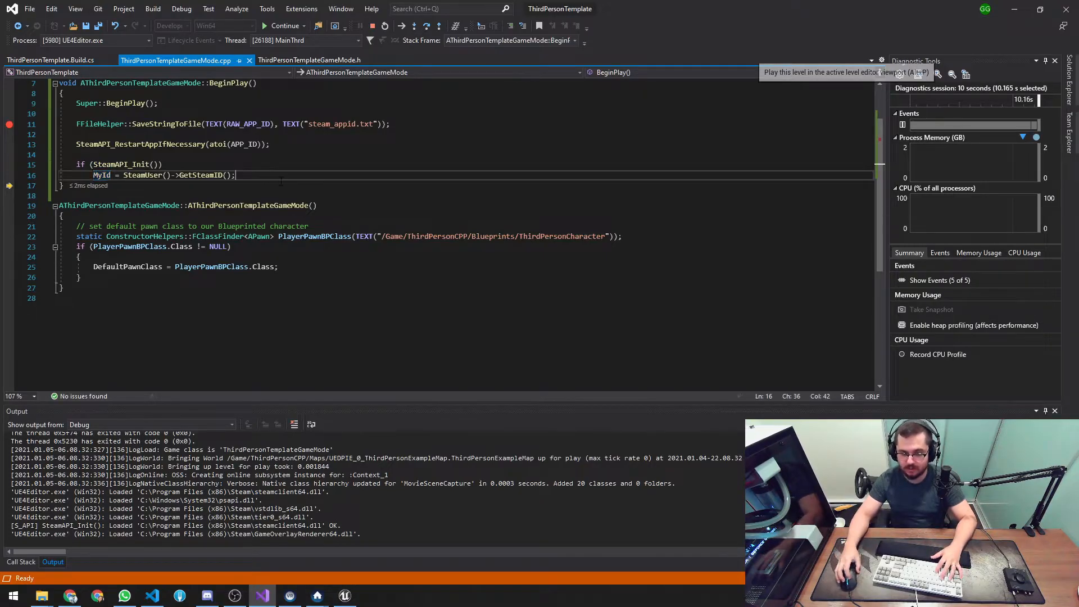
pyautogui.scroll(3)
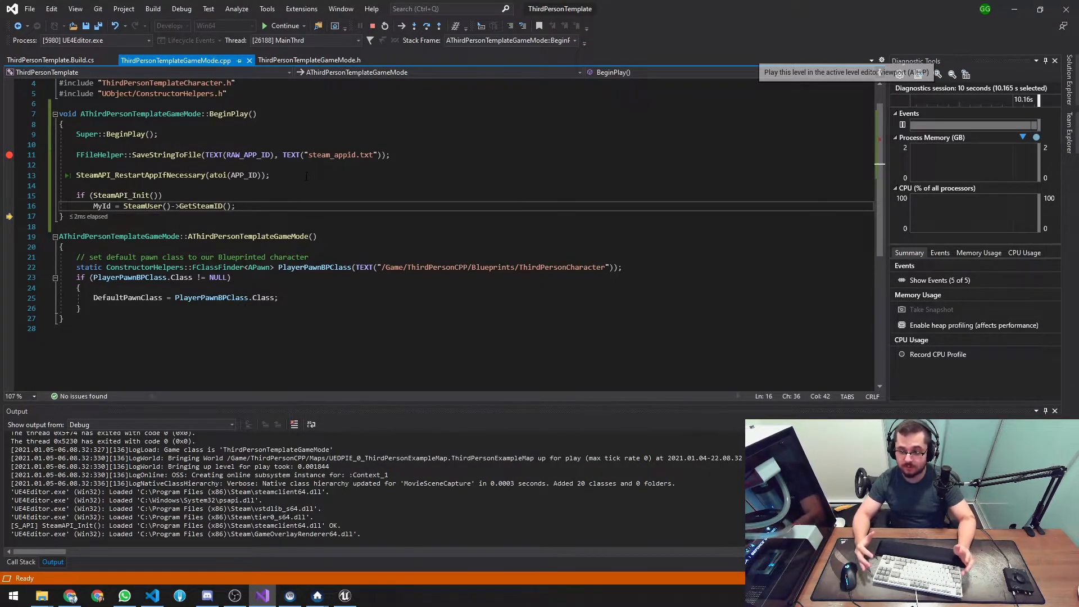
pyautogui.click(282, 26)
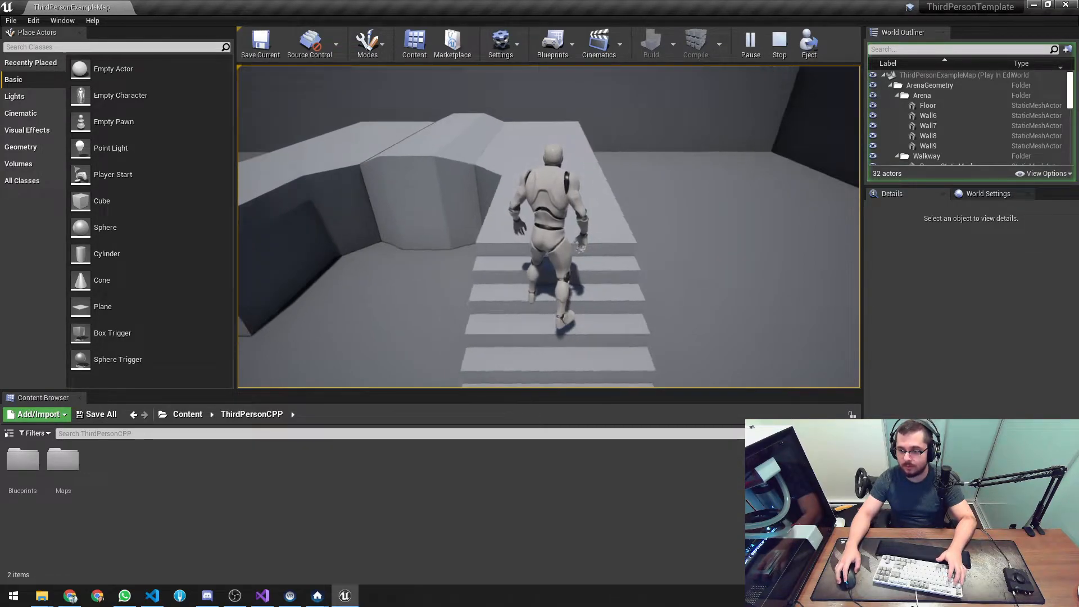
# - Launch a Standalone Game showing the Spacewar Steam overlay and run the character upstairs
pyautogui.click(778, 41)
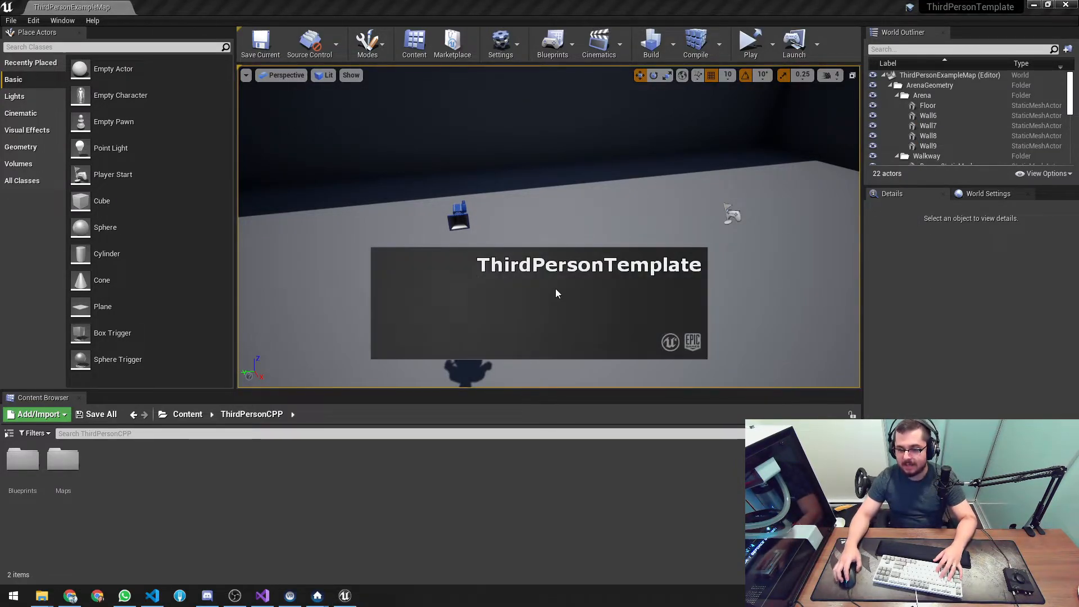
pyautogui.click(793, 41)
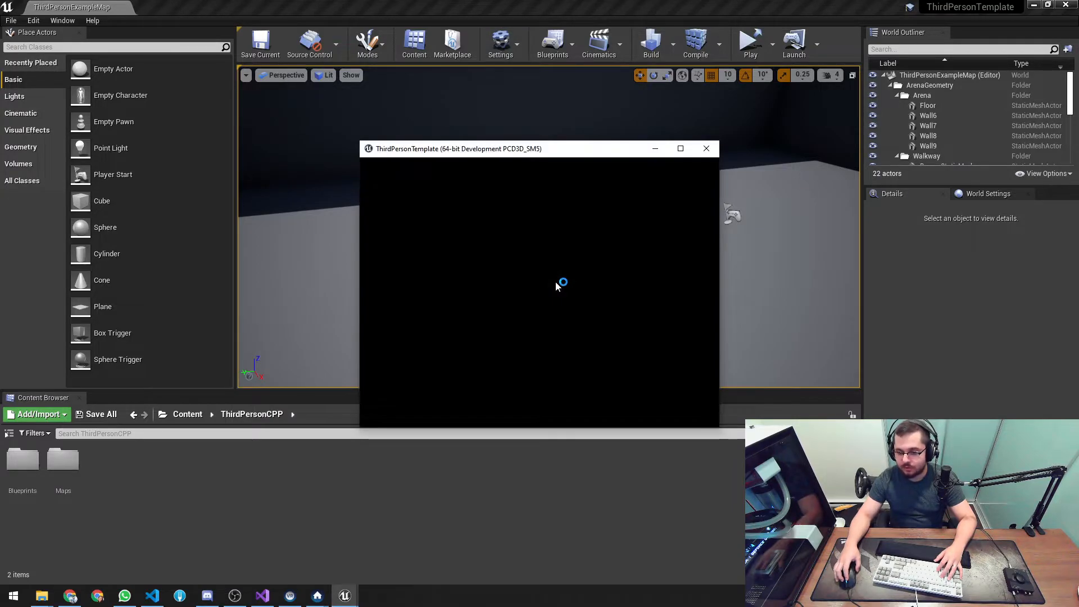
pyautogui.moveTo(561, 287)
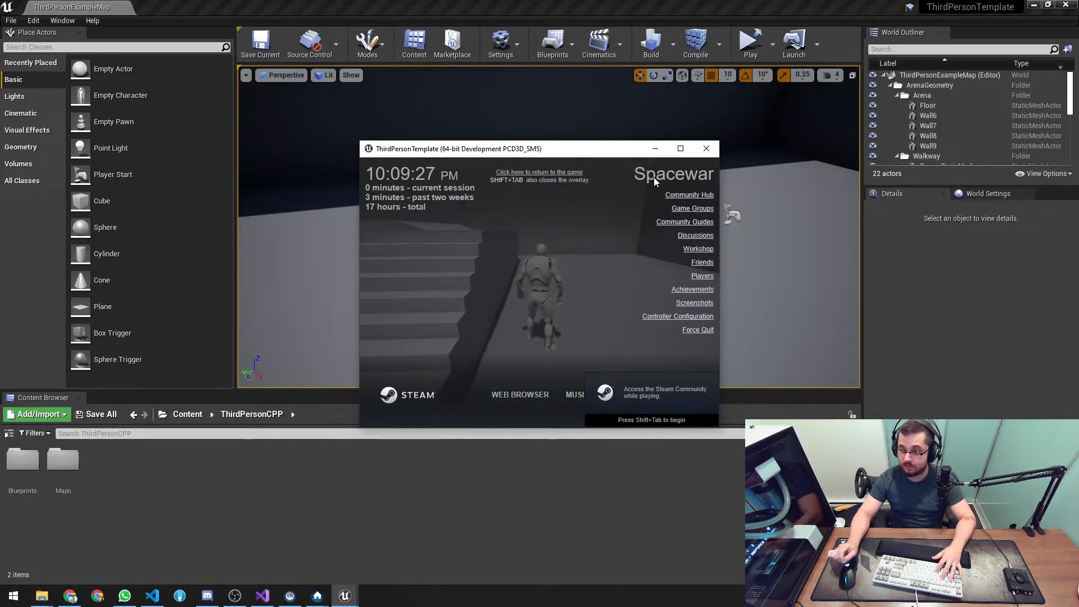
pyautogui.moveTo(647, 325)
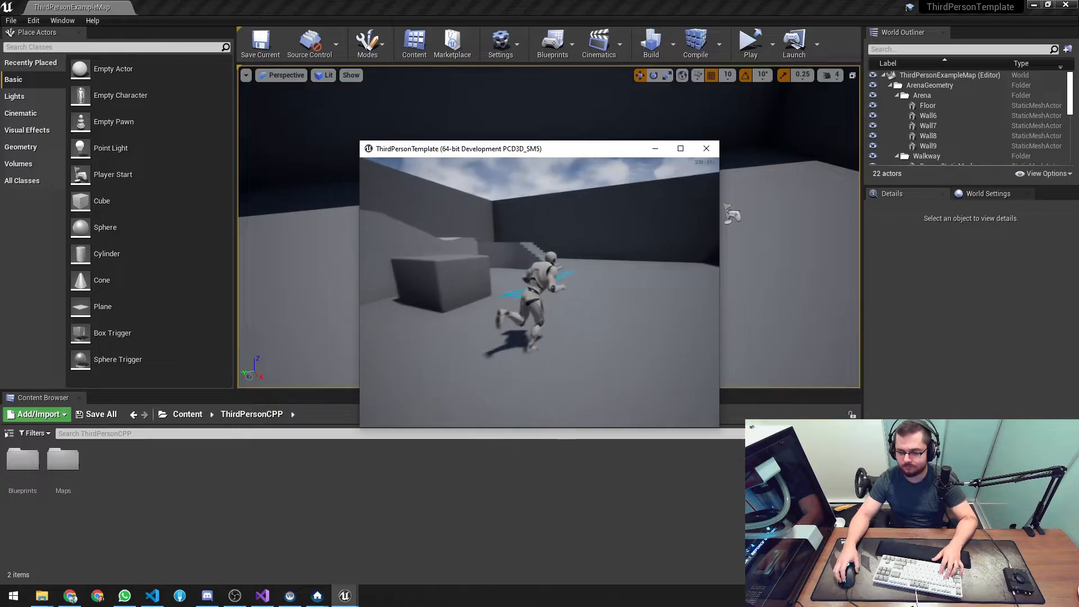
pyautogui.press('w')
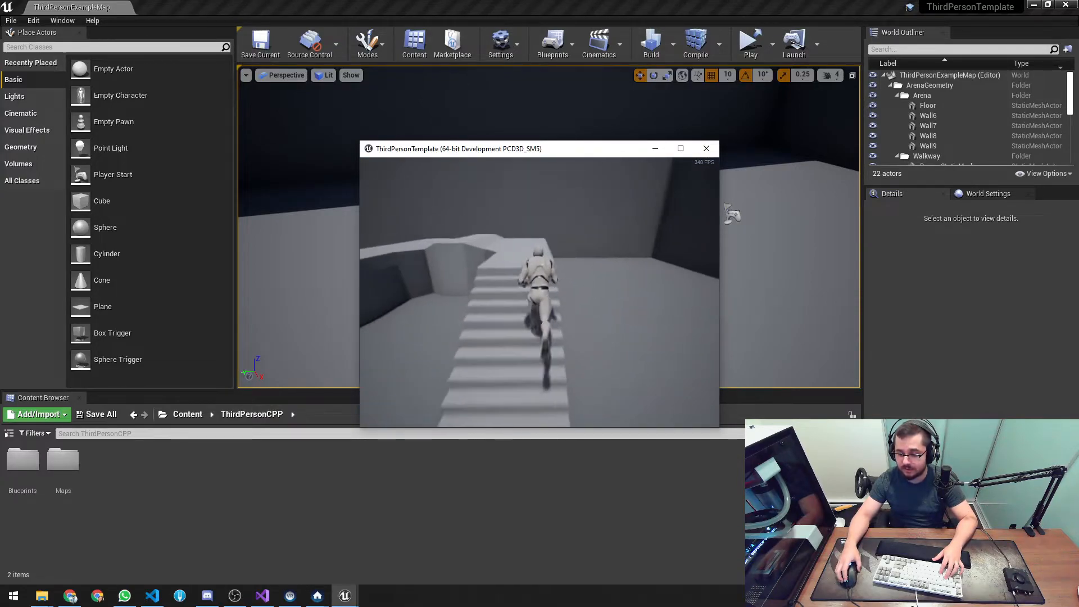